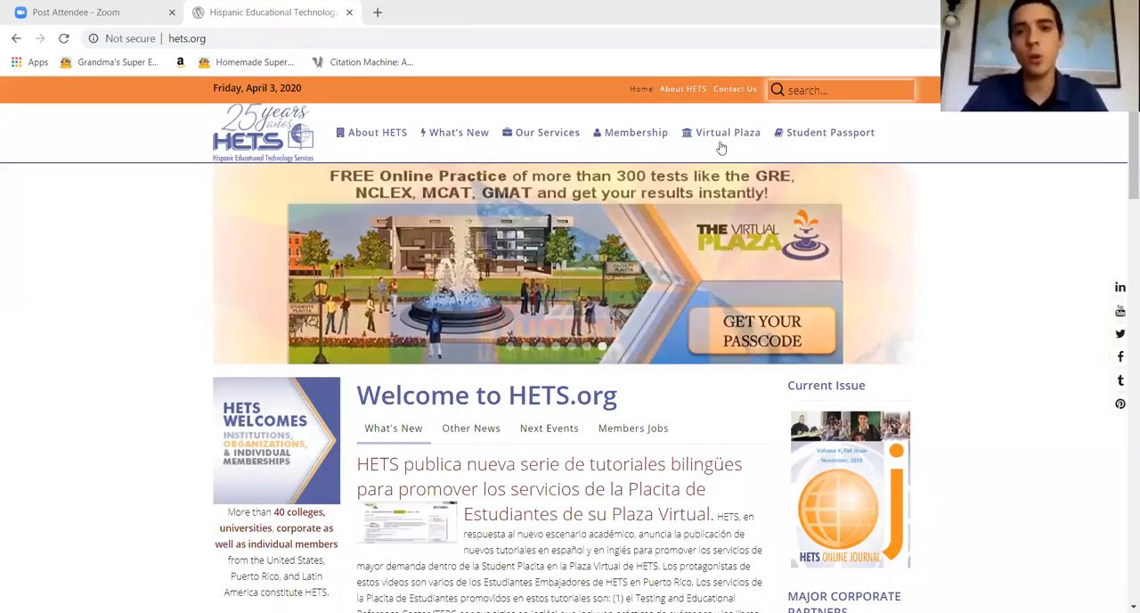
# Step: Open HETS Virtual Plaza, then More under Student Support in Student Placita
pyautogui.click(728, 132)
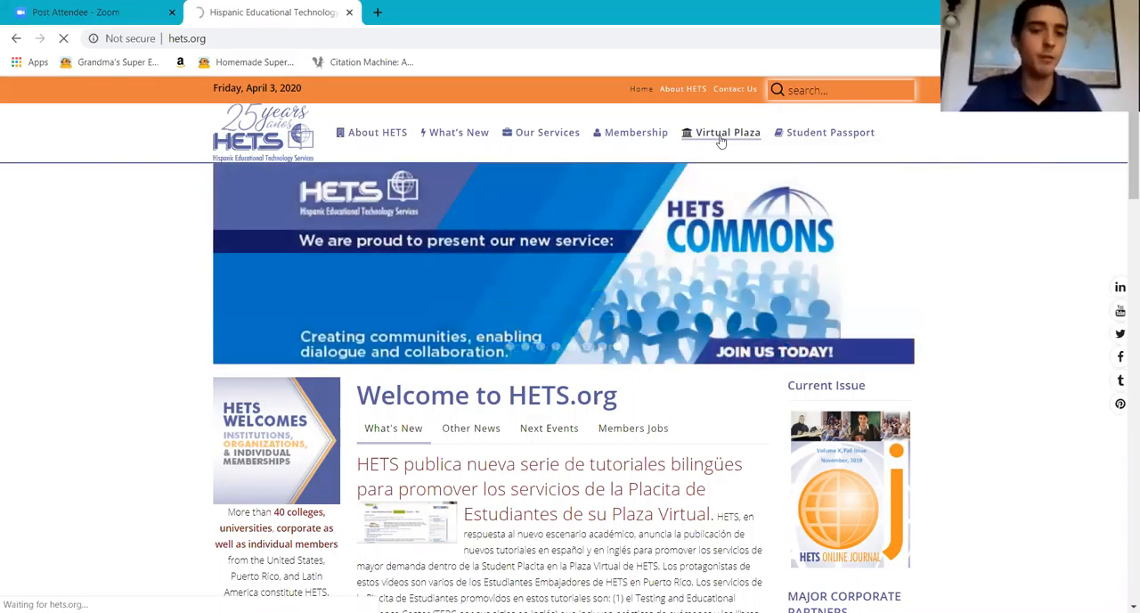
pyautogui.click(727, 132)
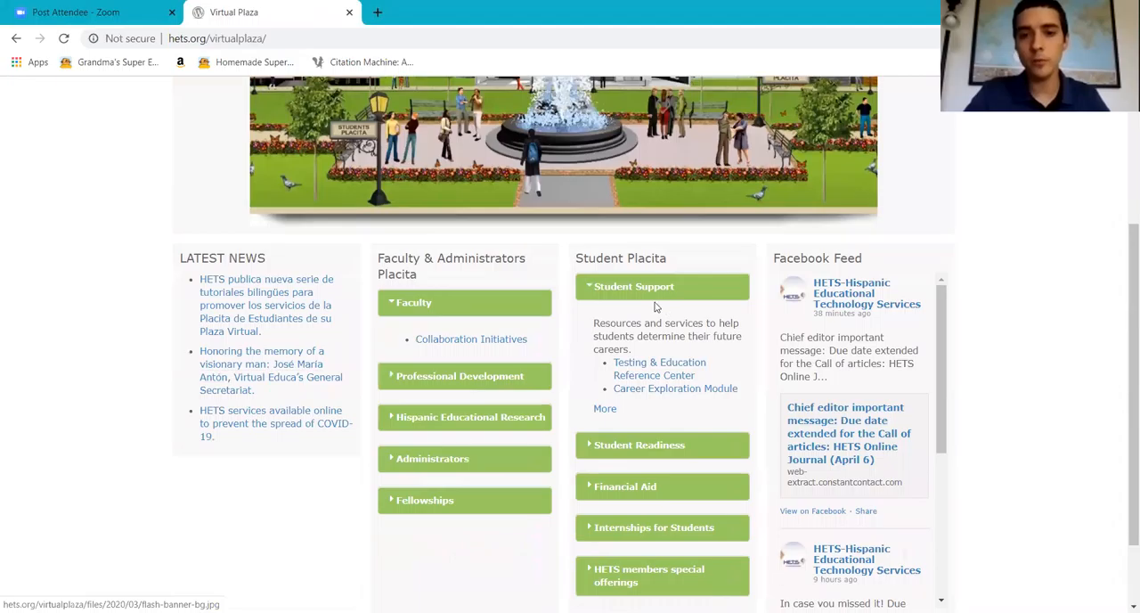
pyautogui.moveTo(642, 292)
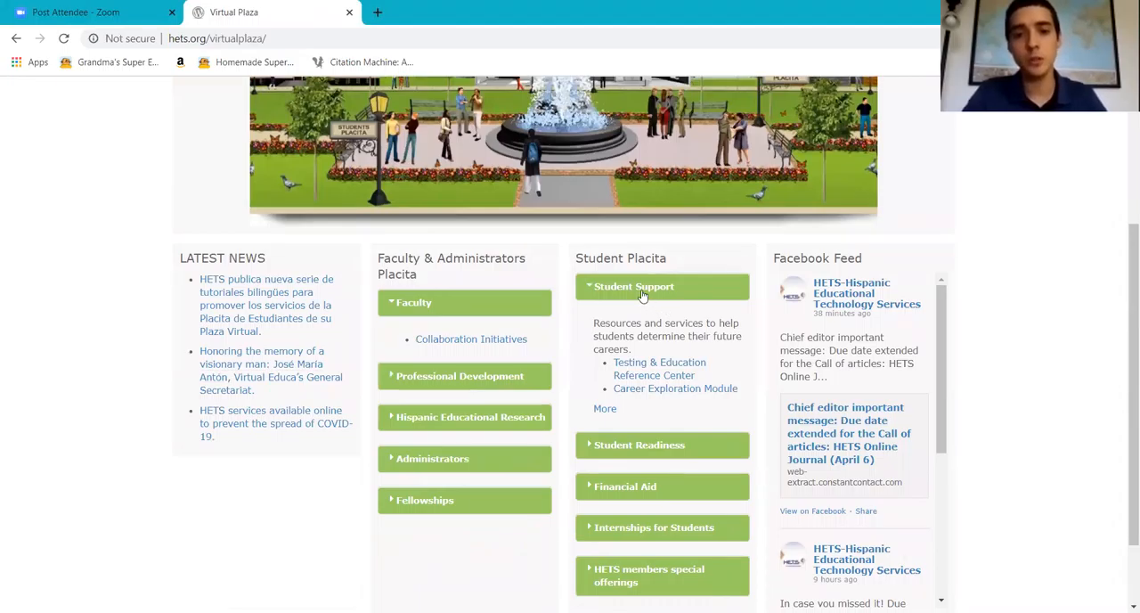
pyautogui.scroll(-3)
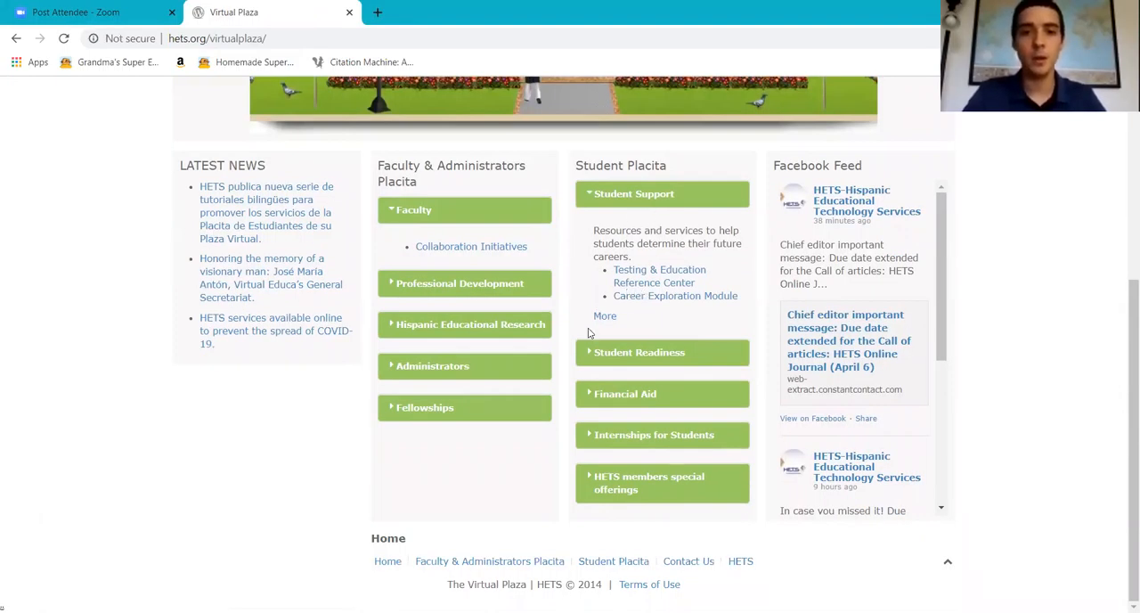
pyautogui.click(605, 316)
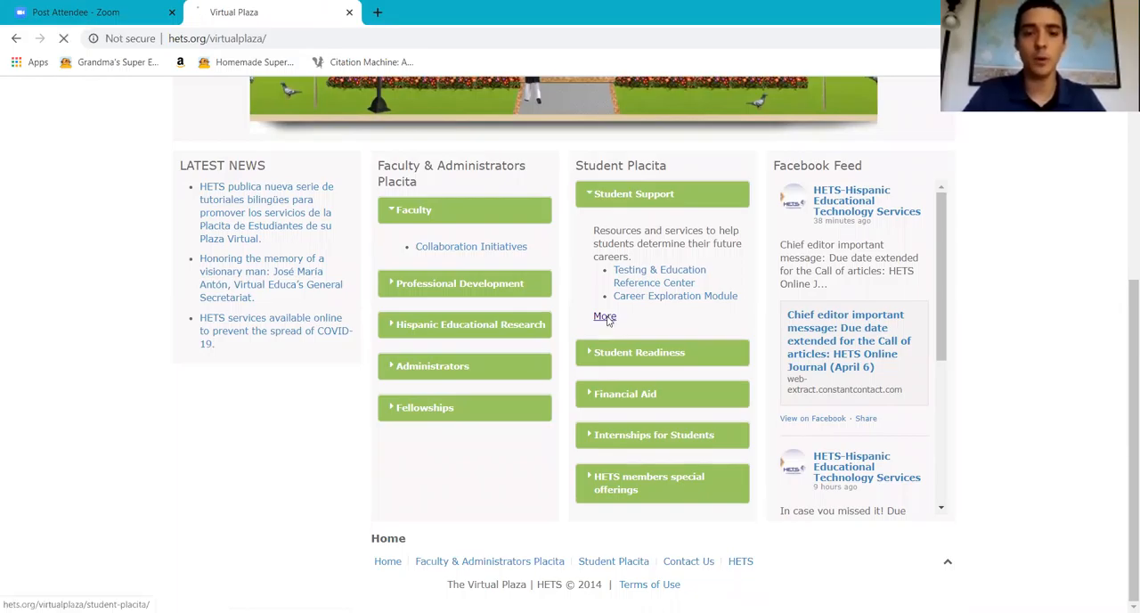
pyautogui.click(604, 317)
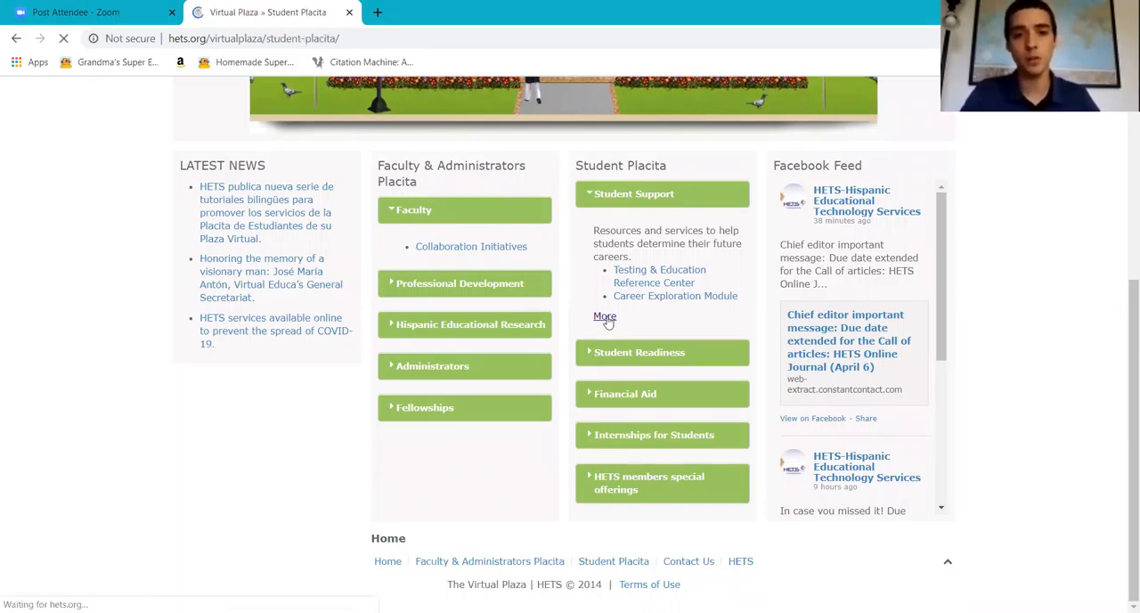
pyautogui.click(605, 316)
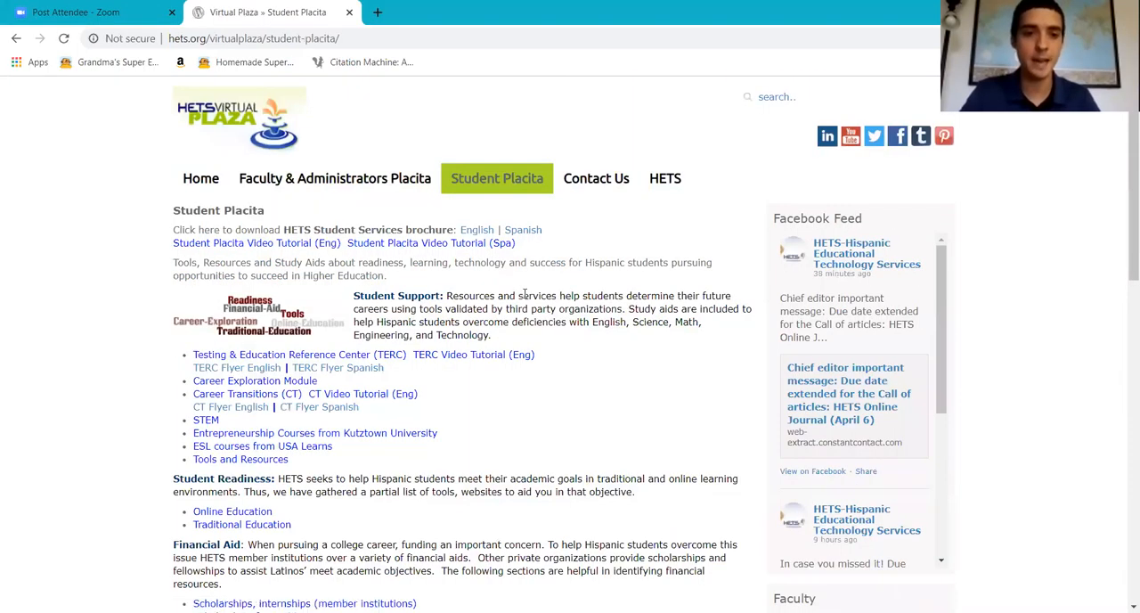
pyautogui.scroll(-3)
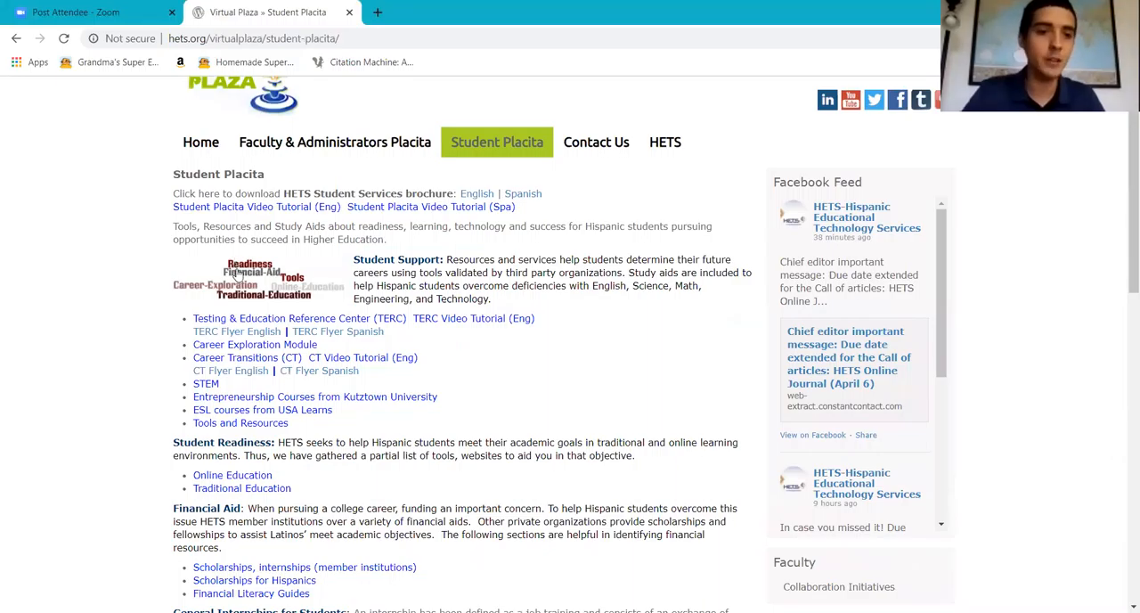
pyautogui.scroll(-3)
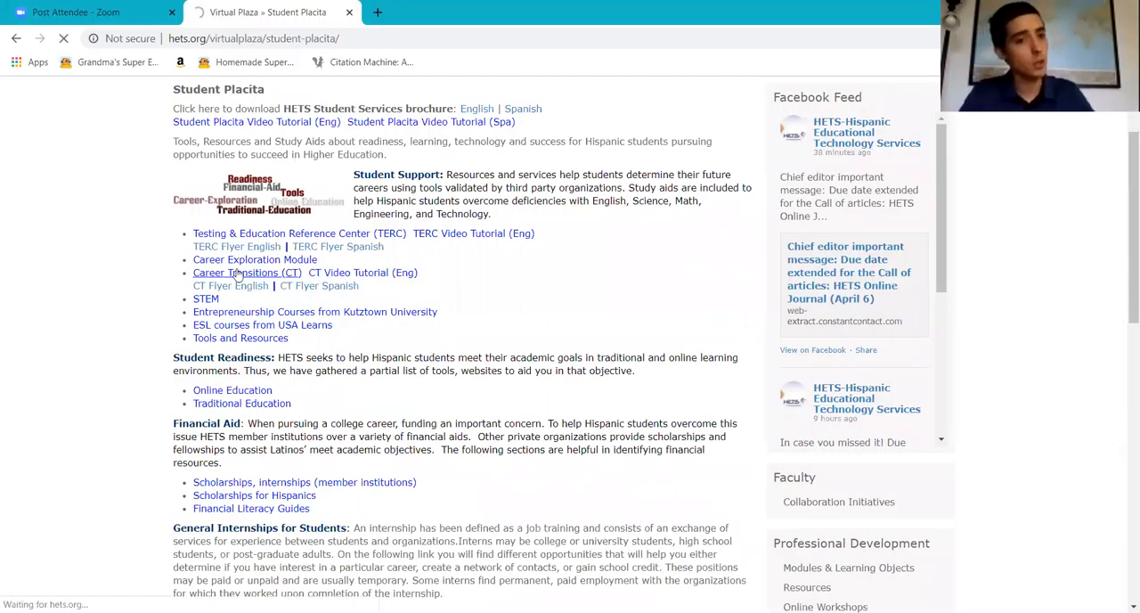
# Step: Open Career Transitions (CT) and choose Universidad Interamericana de Puerto Rico from member institutions
pyautogui.click(247, 273)
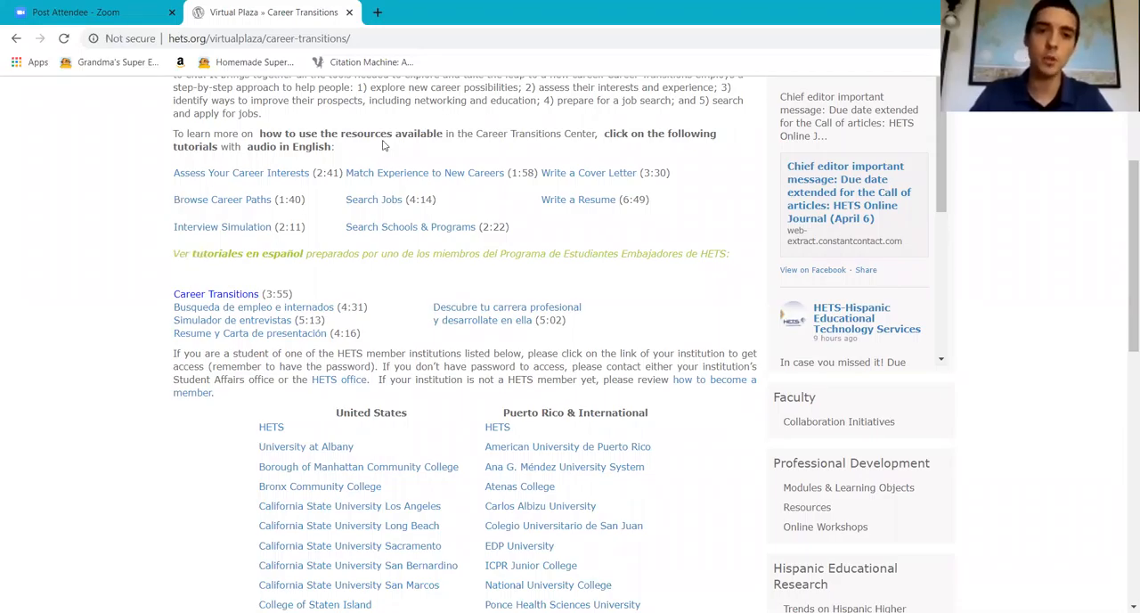
pyautogui.moveTo(383, 183)
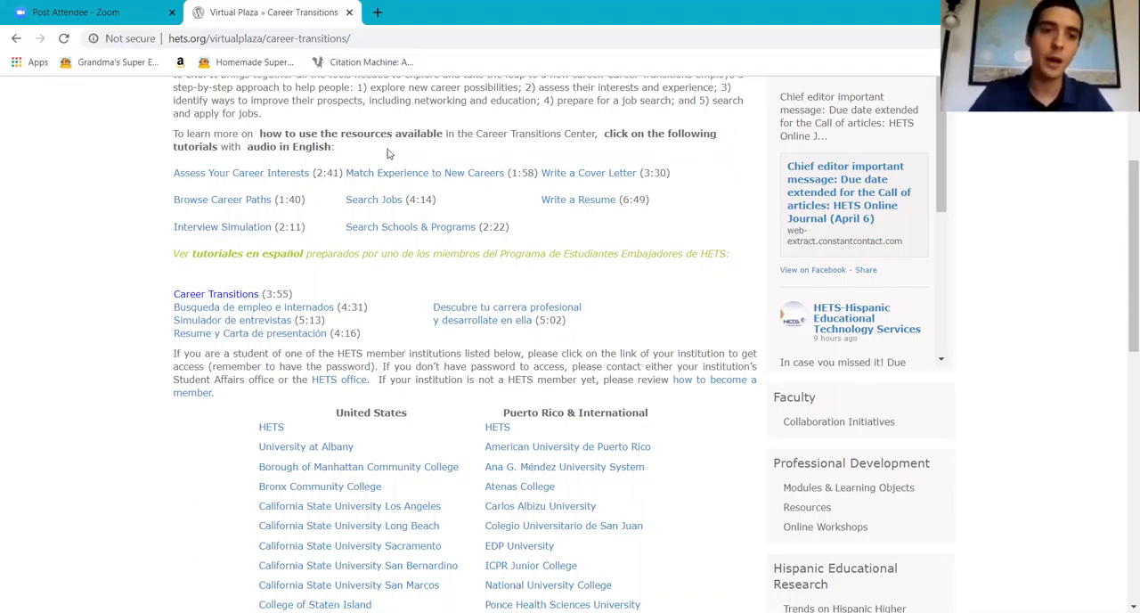
pyautogui.scroll(-3)
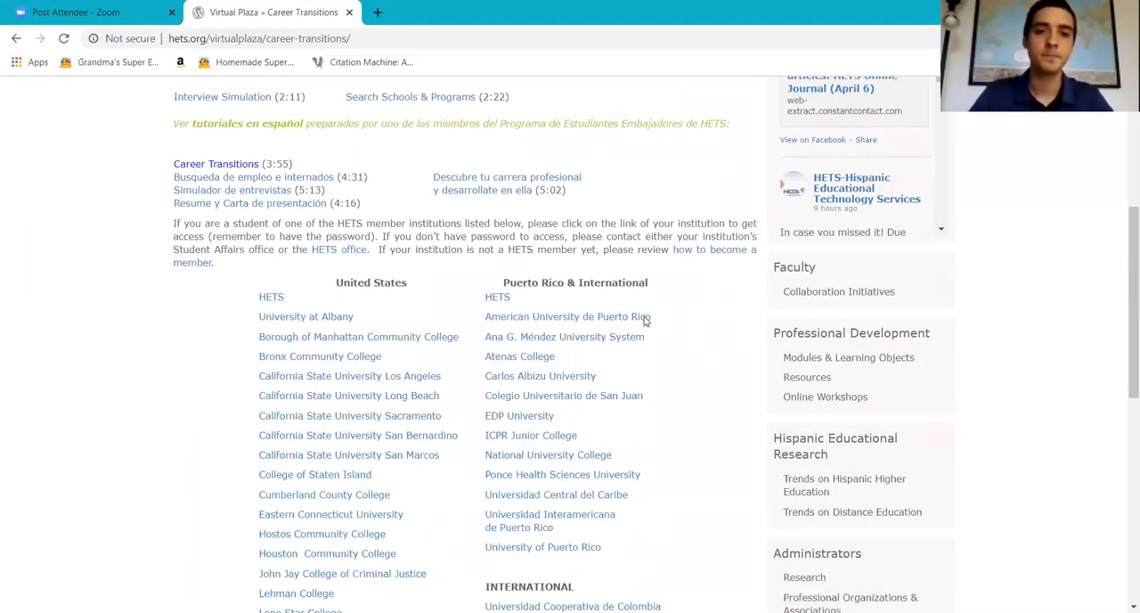
pyautogui.scroll(-3)
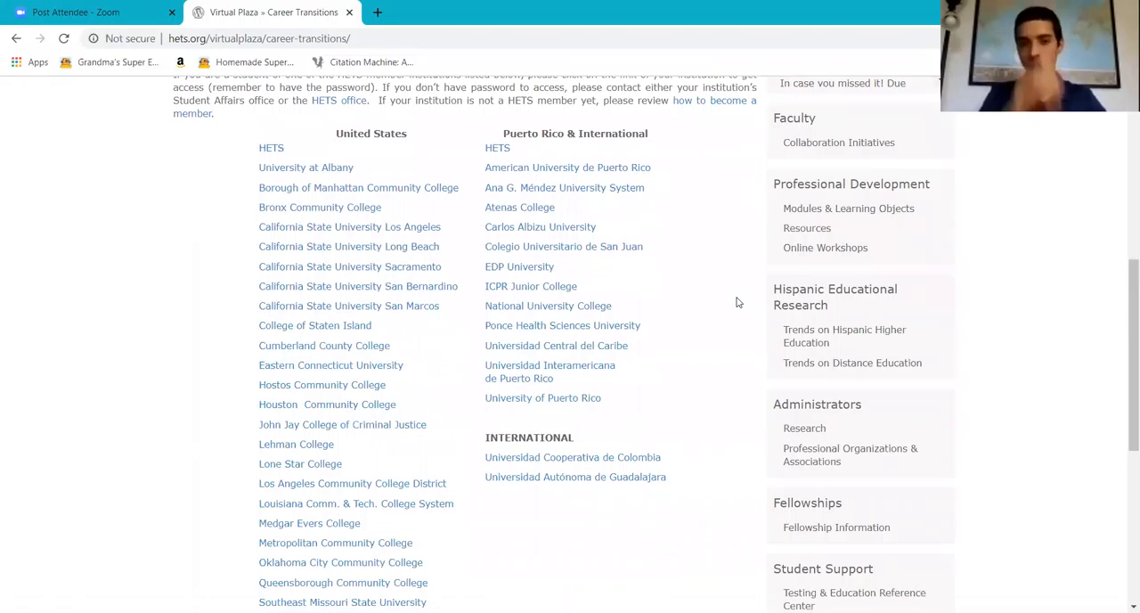
pyautogui.moveTo(550, 365)
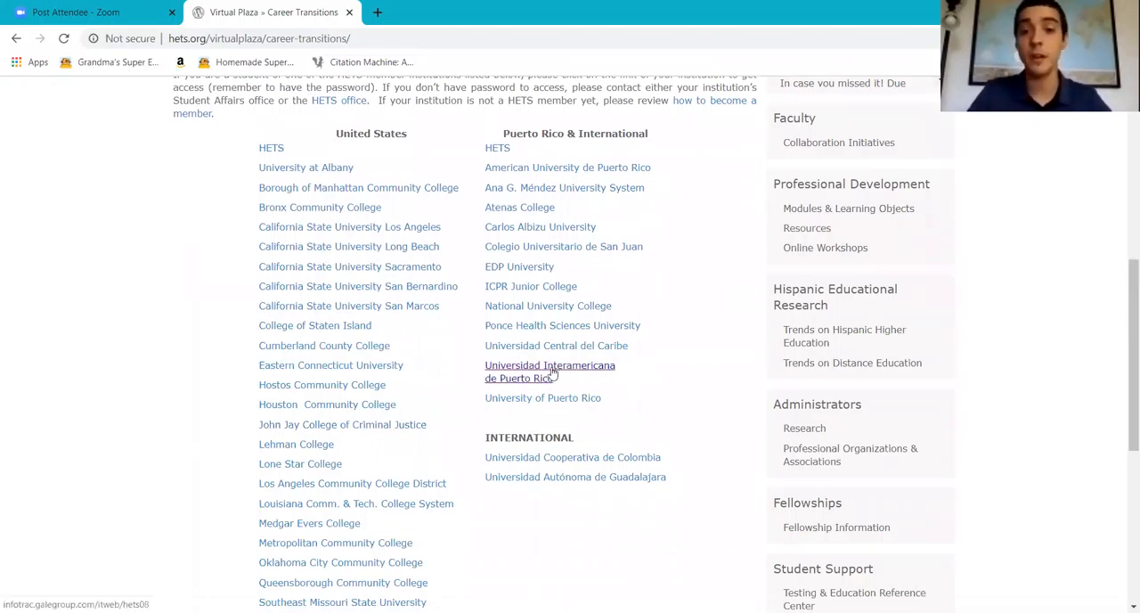
pyautogui.moveTo(361, 220)
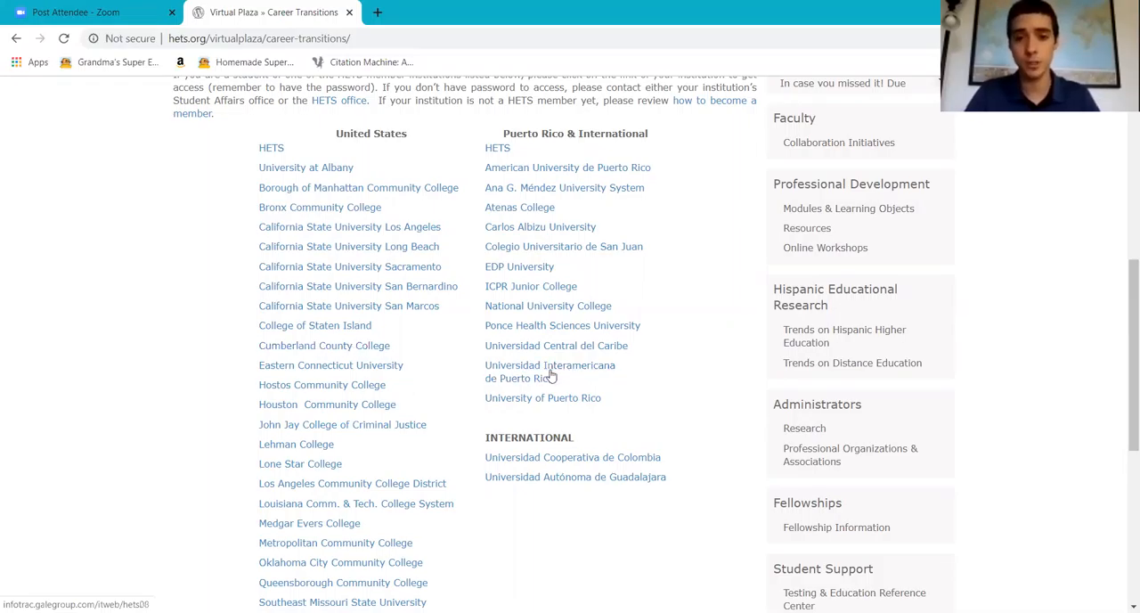
pyautogui.click(550, 365)
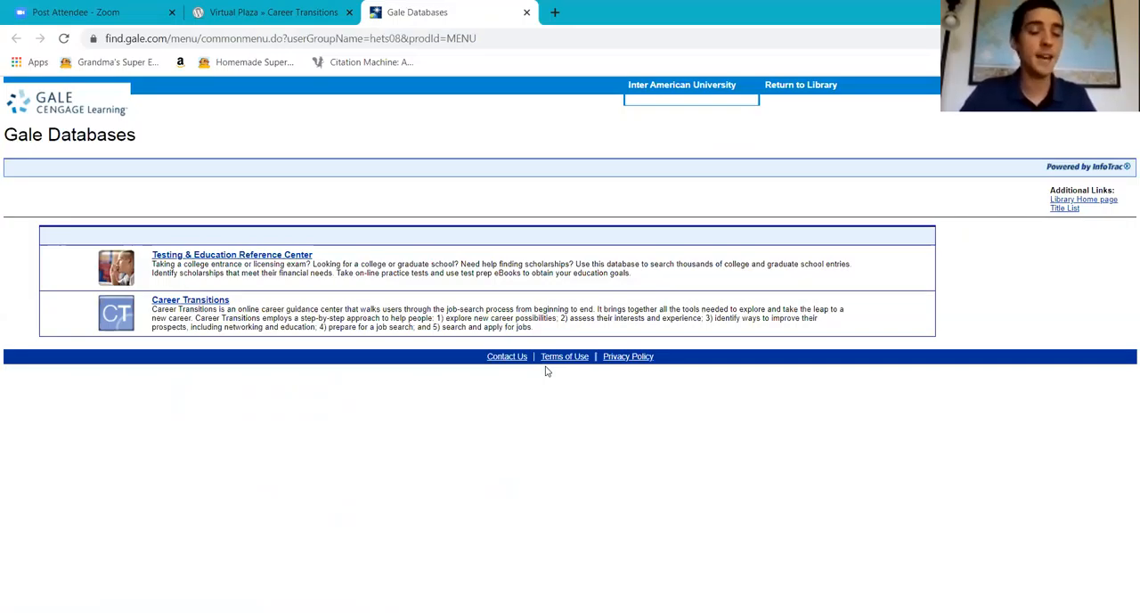
pyautogui.moveTo(474, 332)
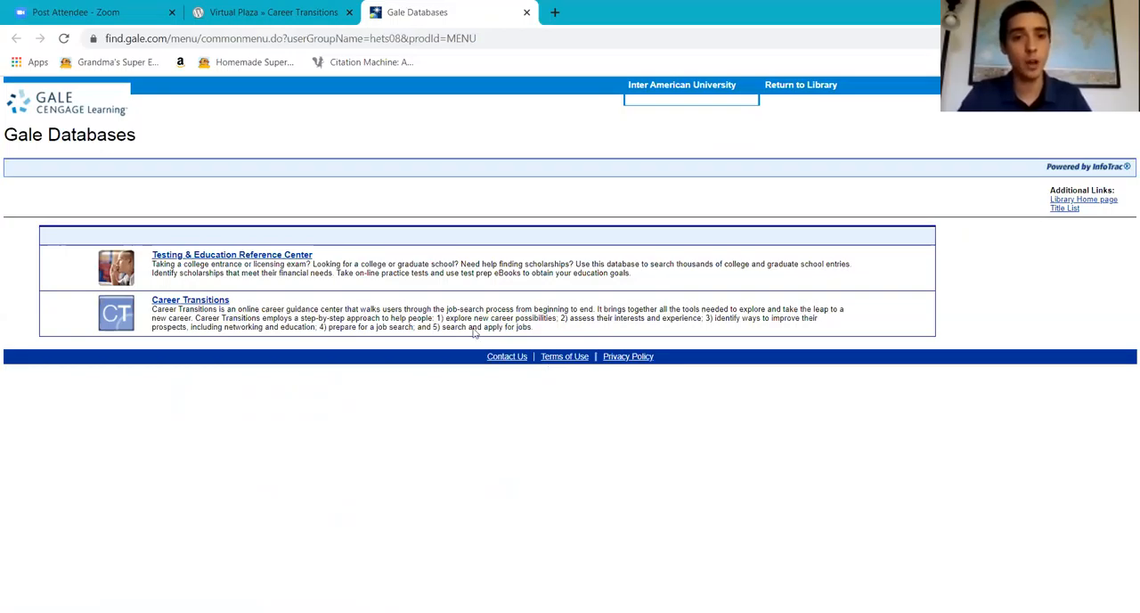
pyautogui.moveTo(417, 237)
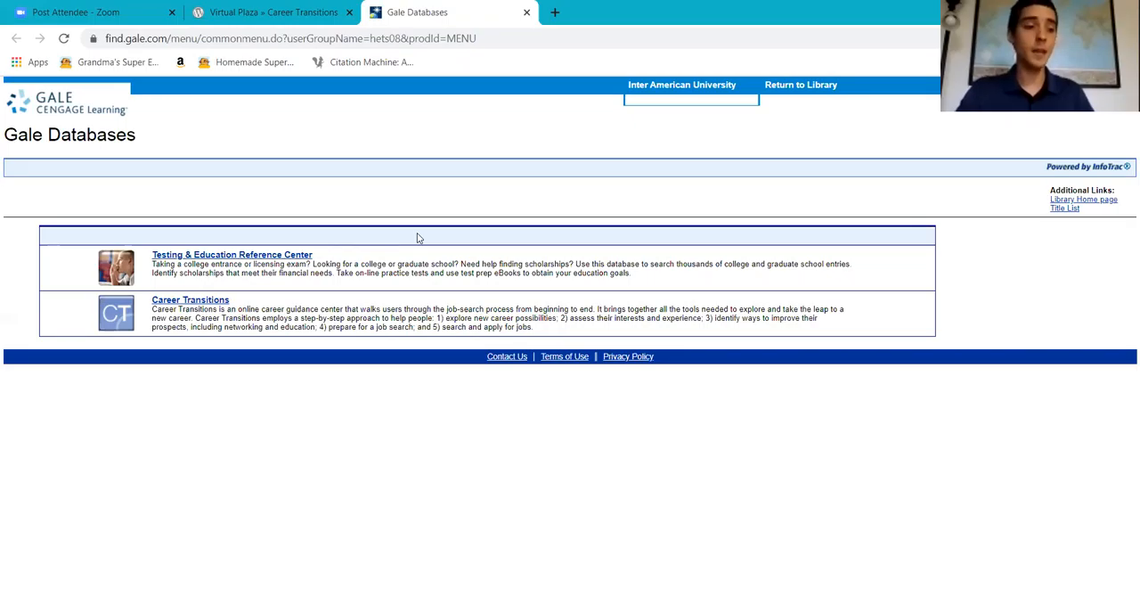
pyautogui.moveTo(170, 263)
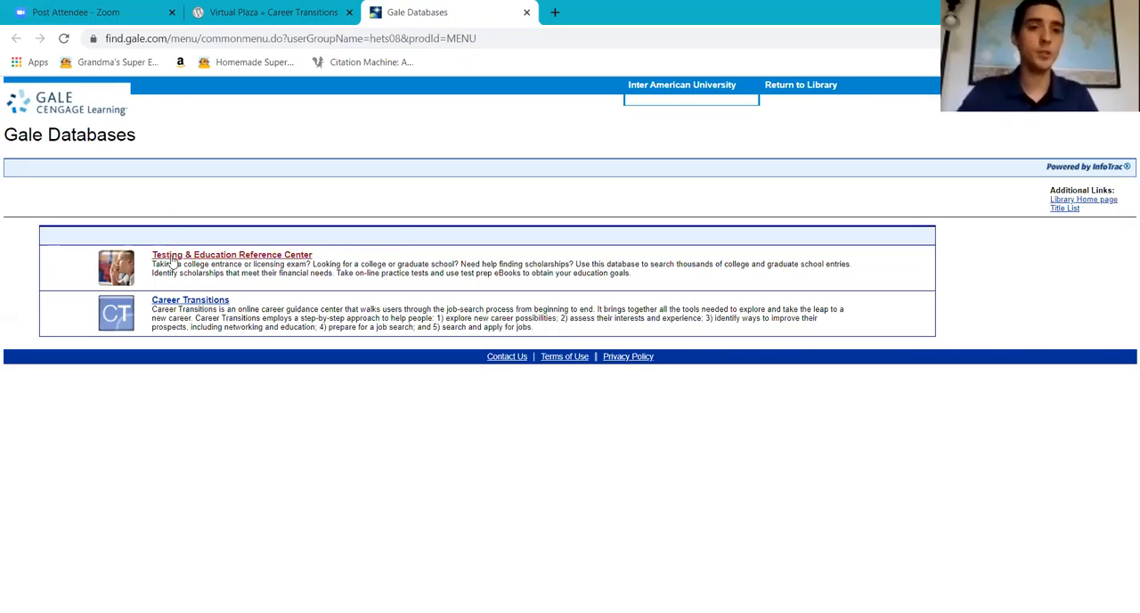
pyautogui.moveTo(174, 298)
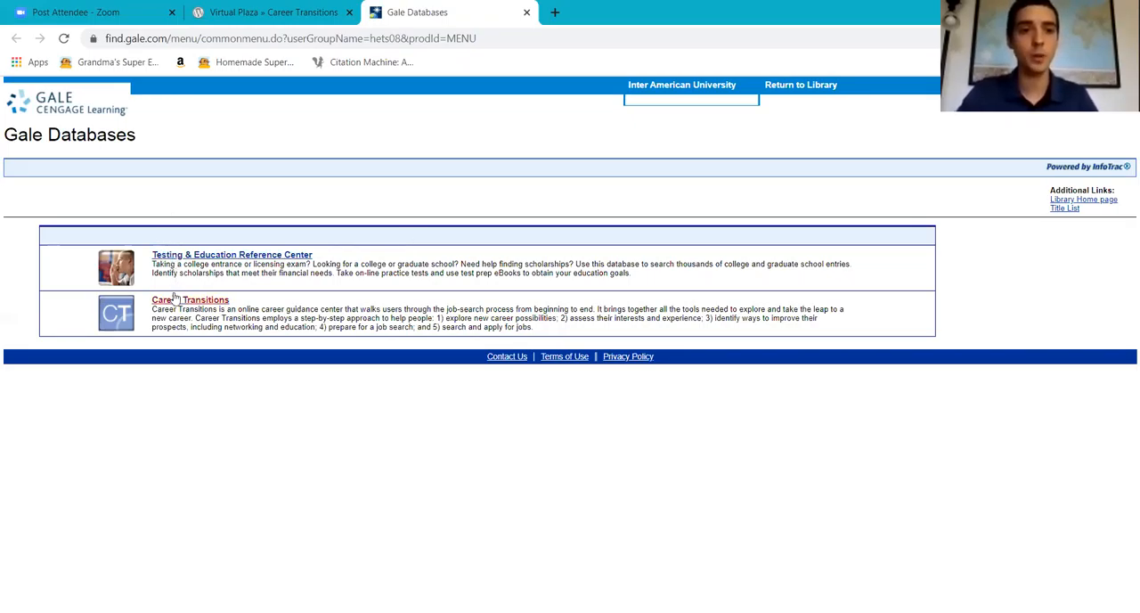
pyautogui.moveTo(190, 299)
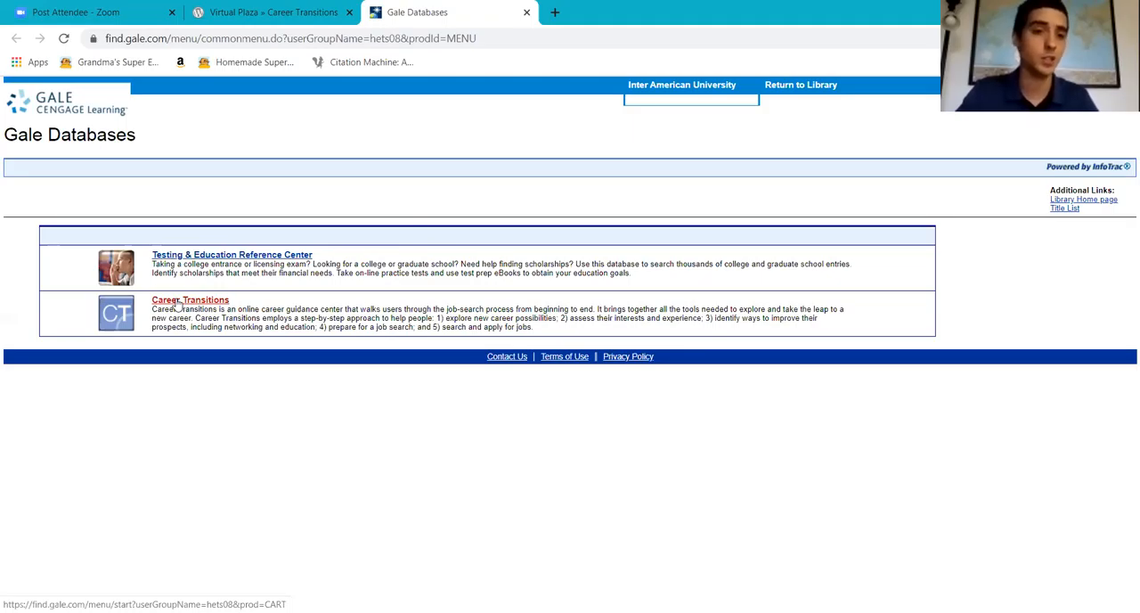
# Step: Launch Career Transitions from Inter American University's Gale Databases list
pyautogui.click(190, 300)
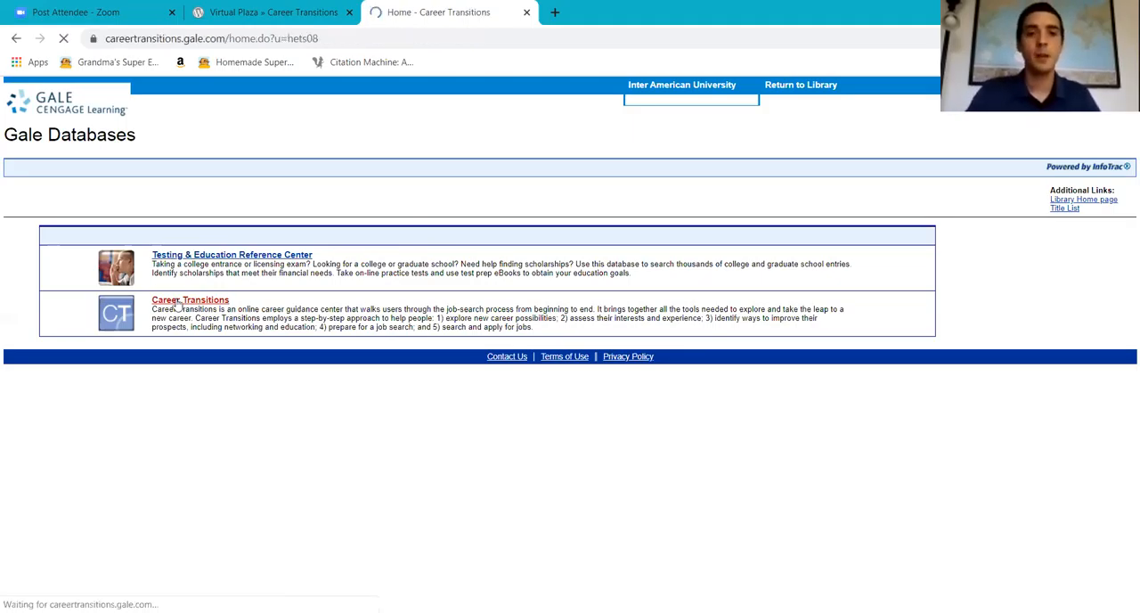
# Step: Enter zip code 00660 in the City, State, or Zip Code search box
pyautogui.click(190, 300)
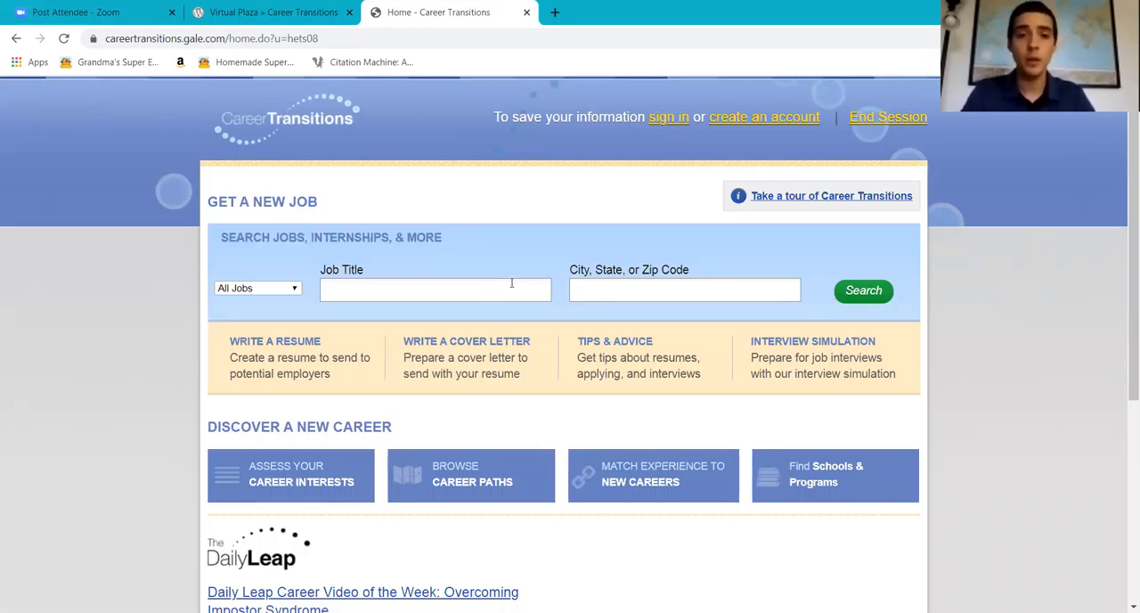
pyautogui.click(684, 289)
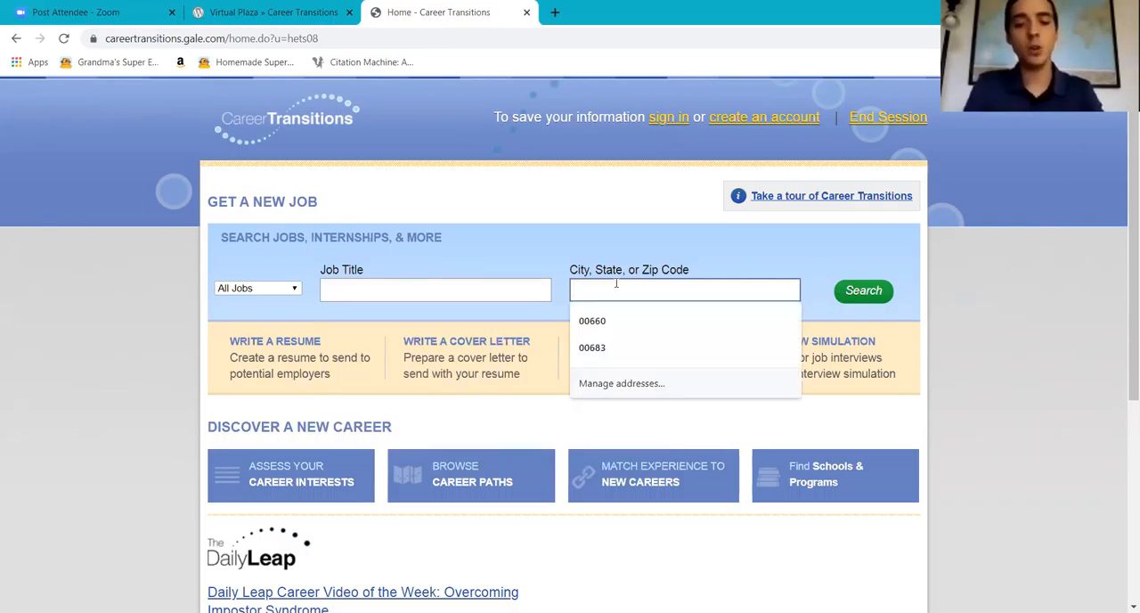
pyautogui.write('00660')
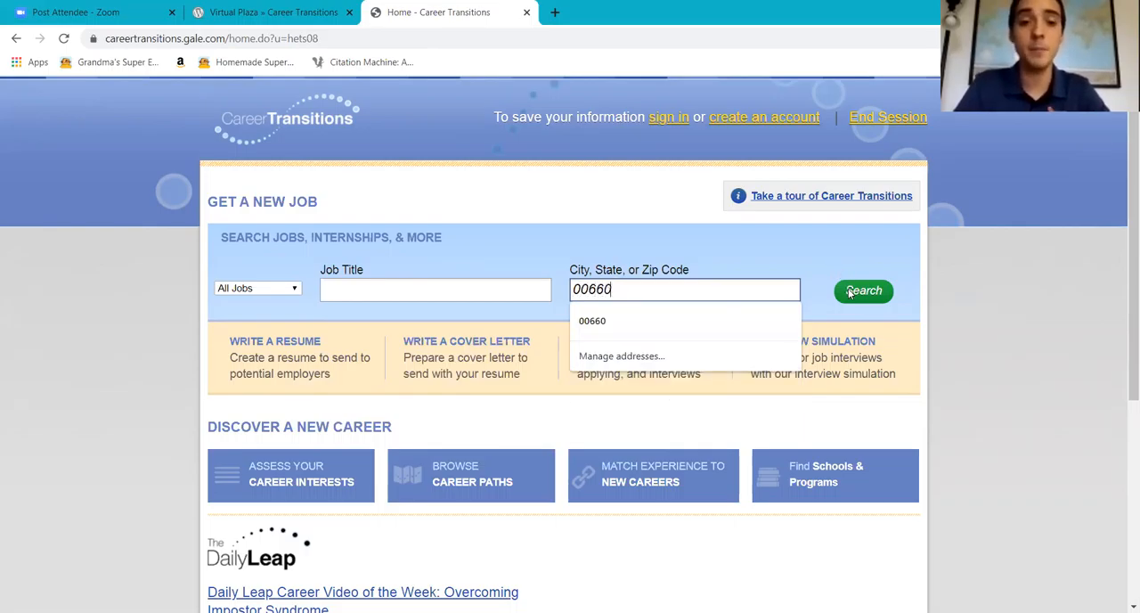
pyautogui.click(863, 290)
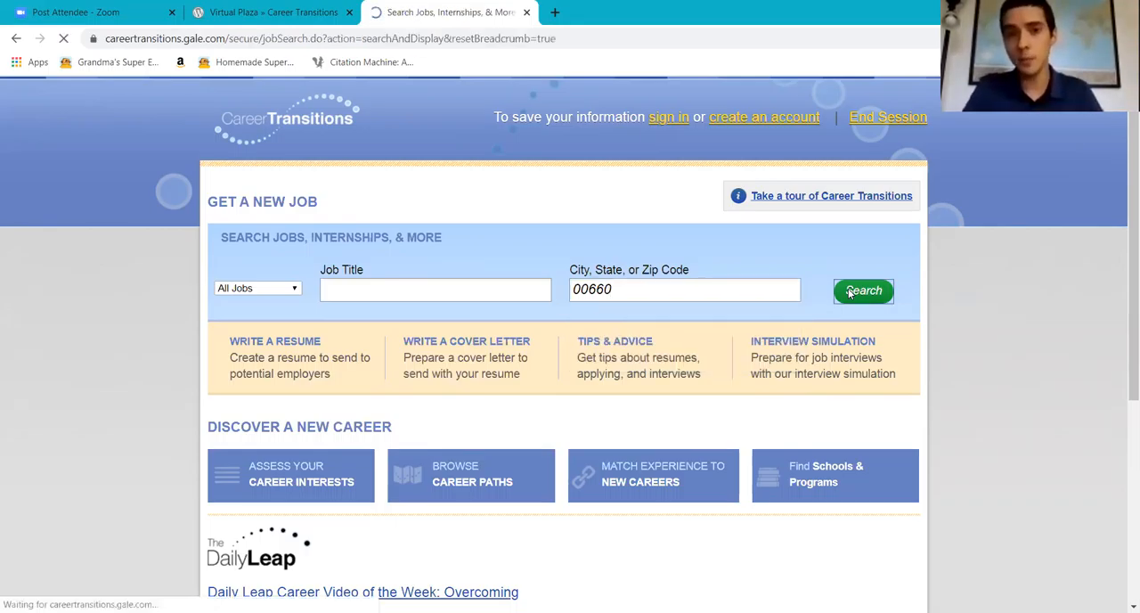
pyautogui.click(863, 290)
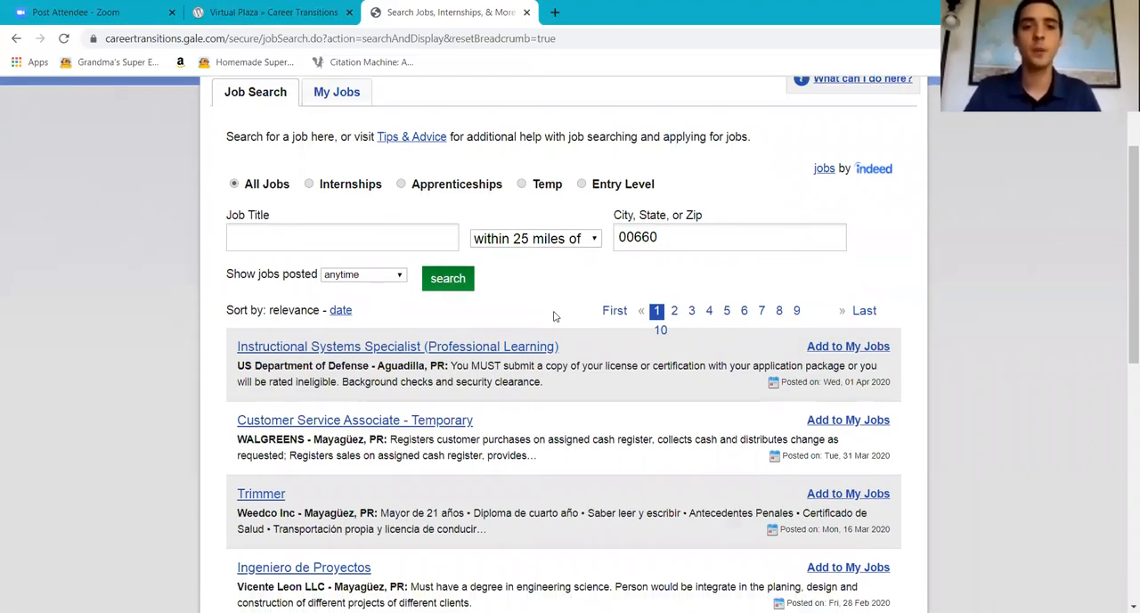
pyautogui.scroll(-3)
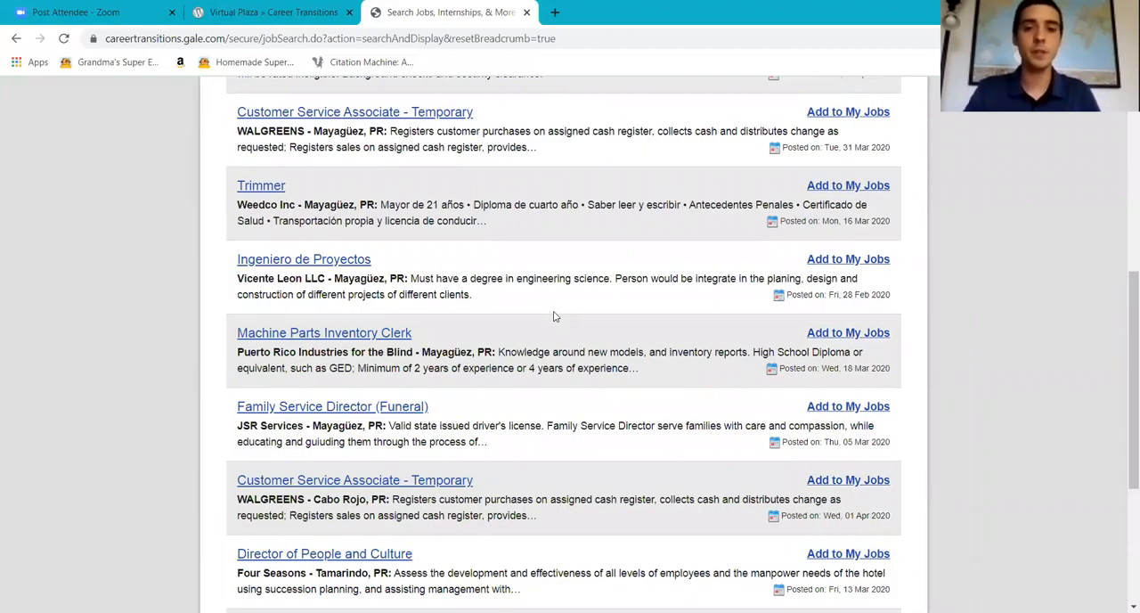
pyautogui.scroll(-3)
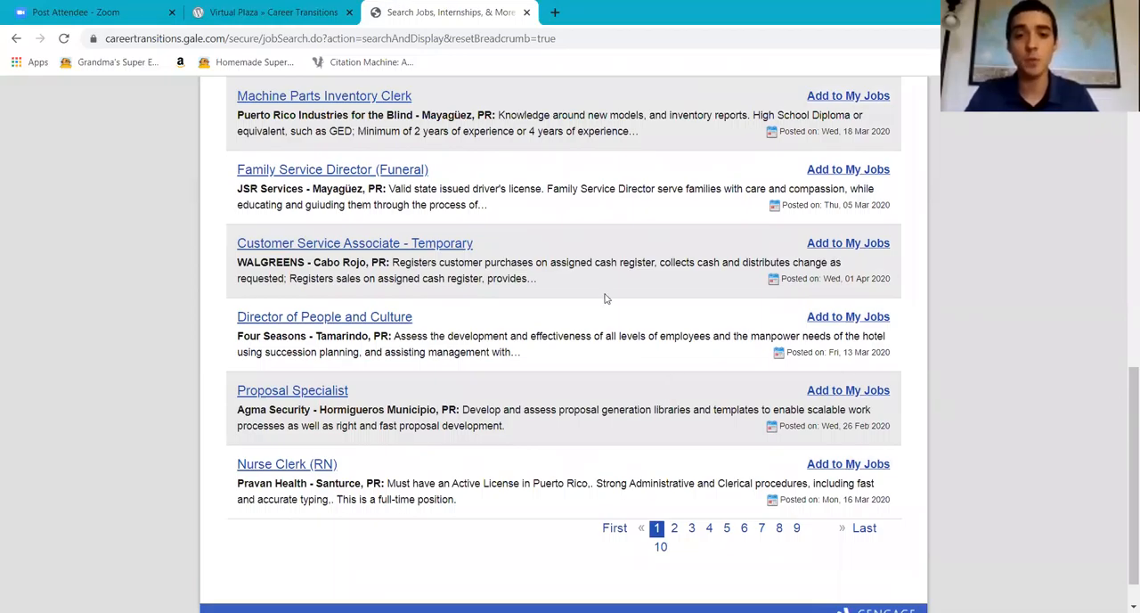
pyautogui.scroll(3)
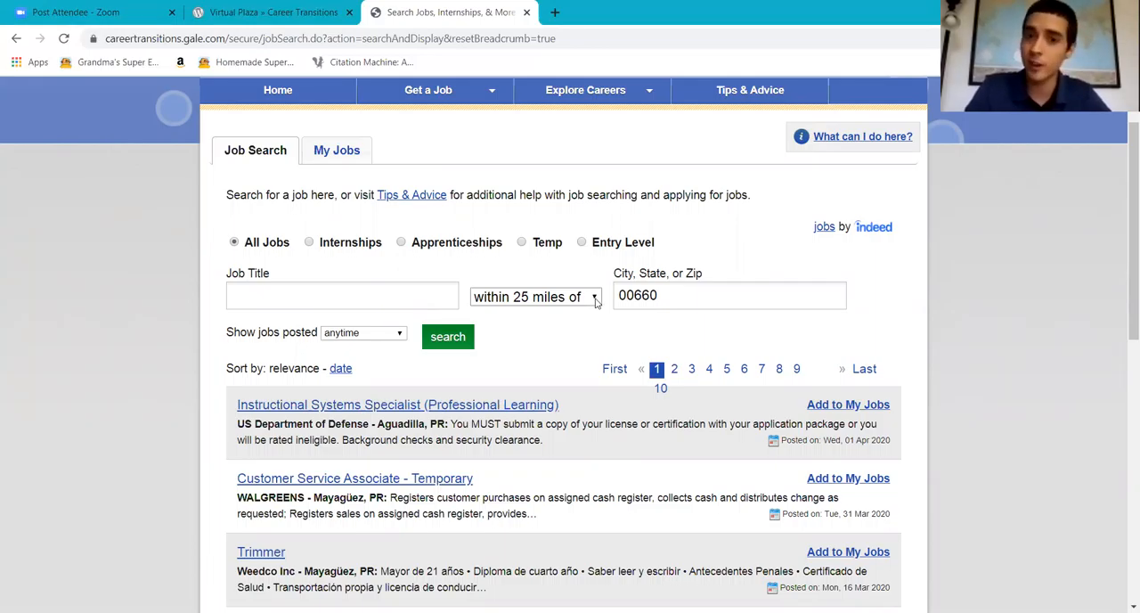
# Step: Rerun the 00660 job search within 5 miles and browse the results
pyautogui.click(534, 295)
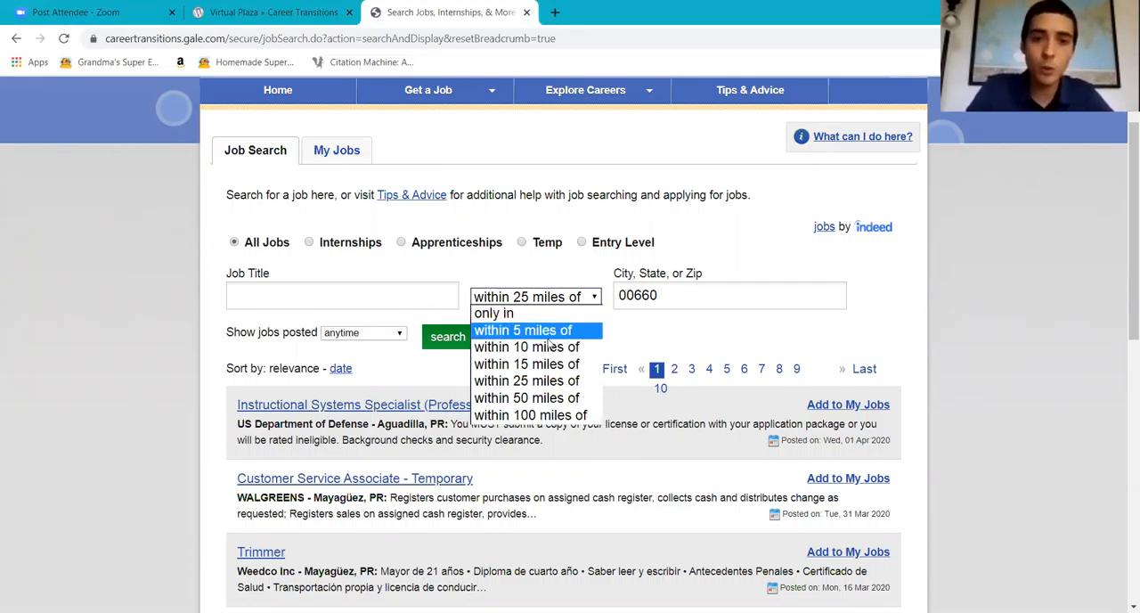
pyautogui.click(523, 330)
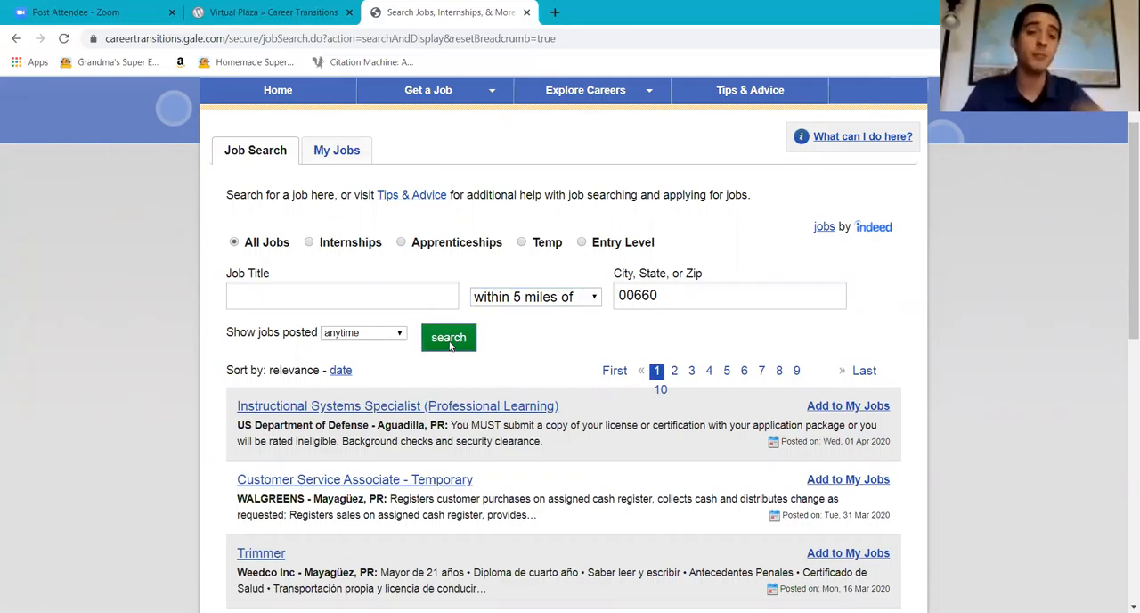
pyautogui.click(448, 337)
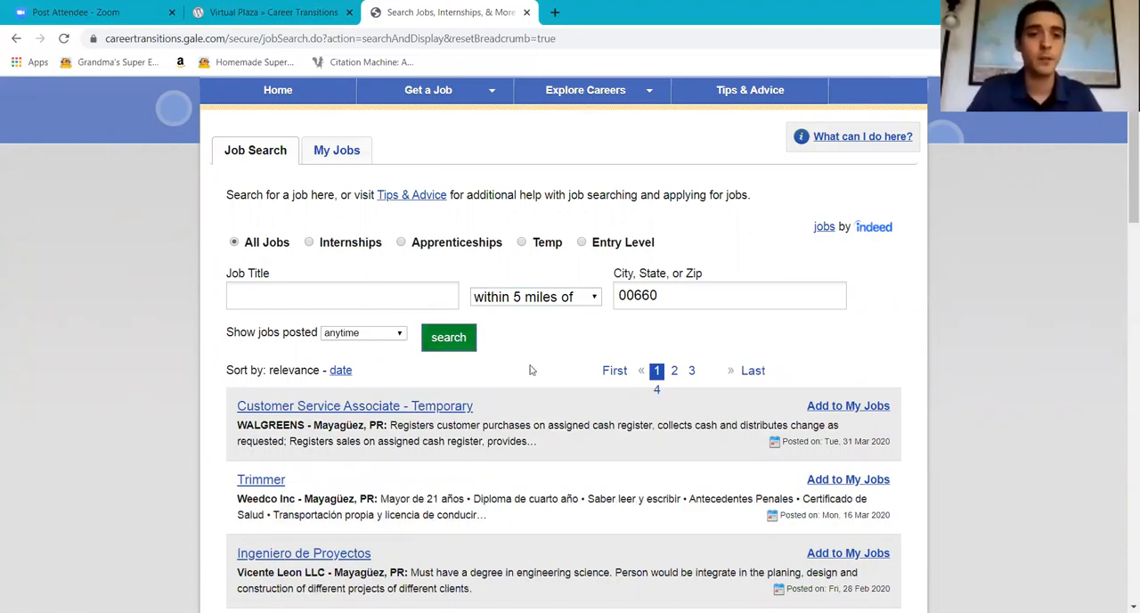
pyautogui.scroll(-3)
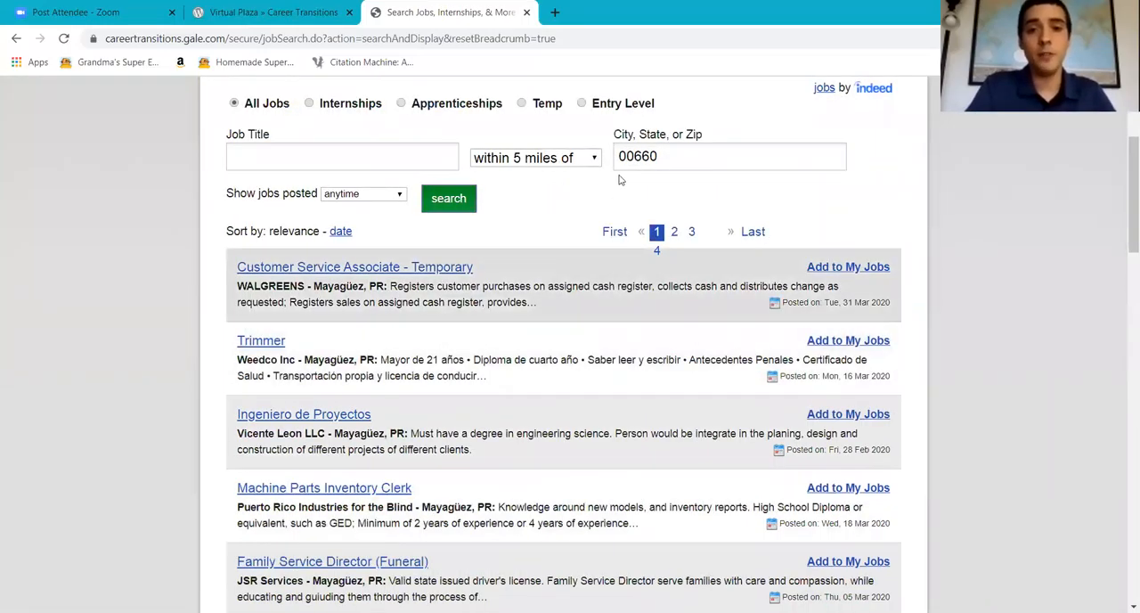
pyautogui.moveTo(658, 252)
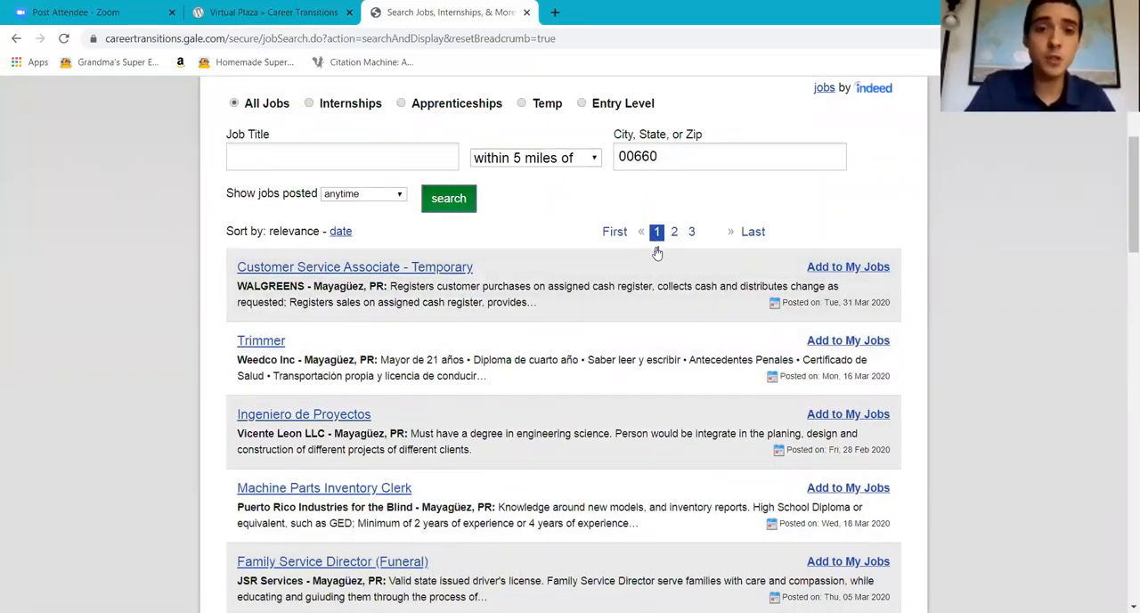
pyautogui.moveTo(570, 195)
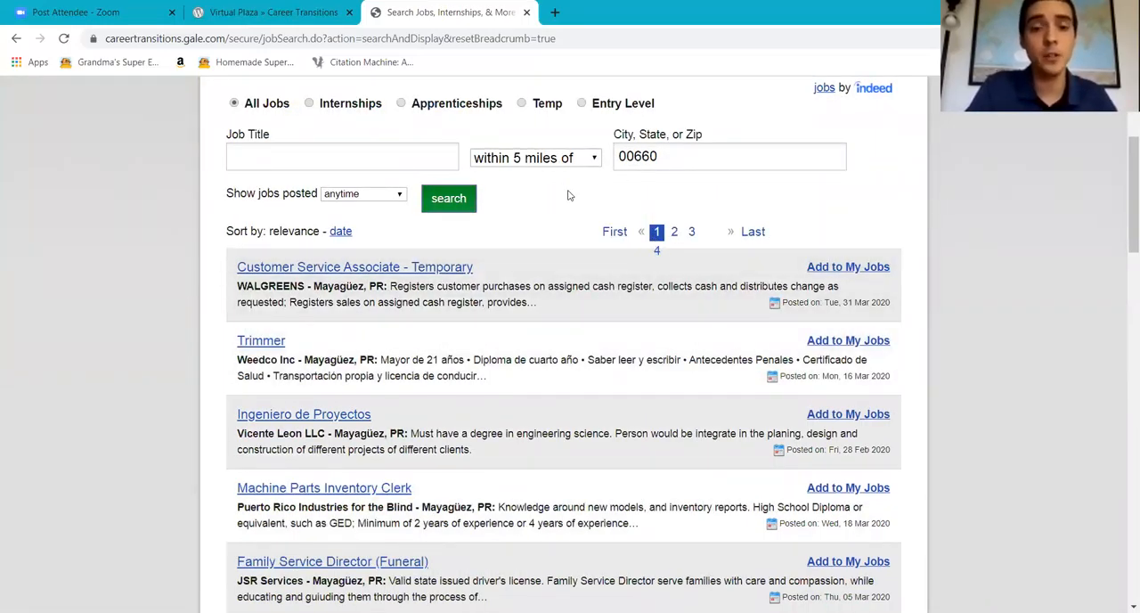
pyautogui.moveTo(537, 191)
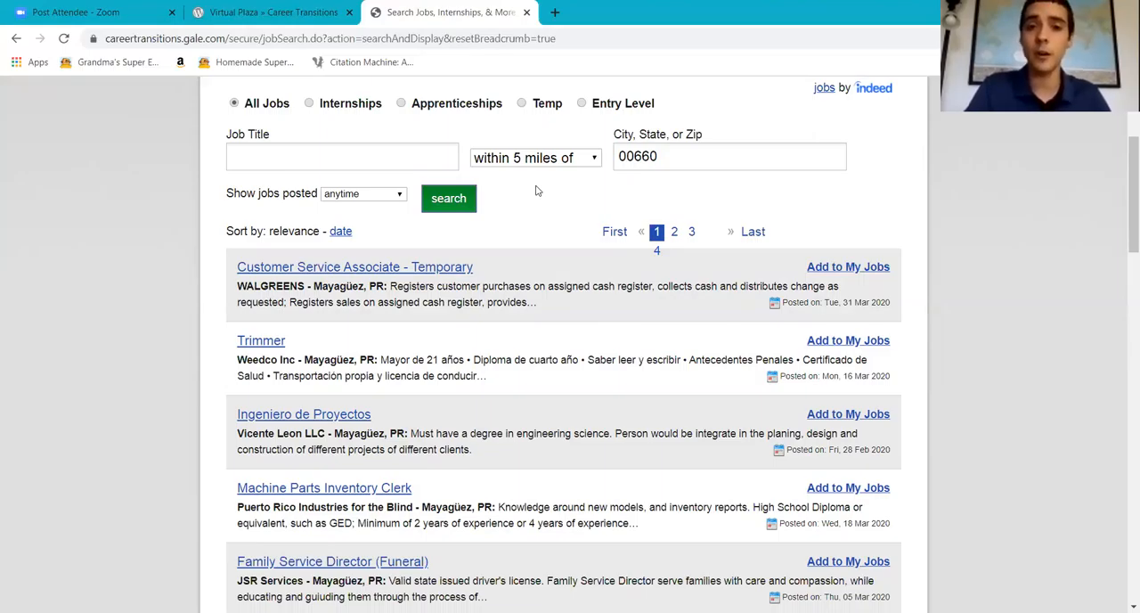
pyautogui.moveTo(583, 173)
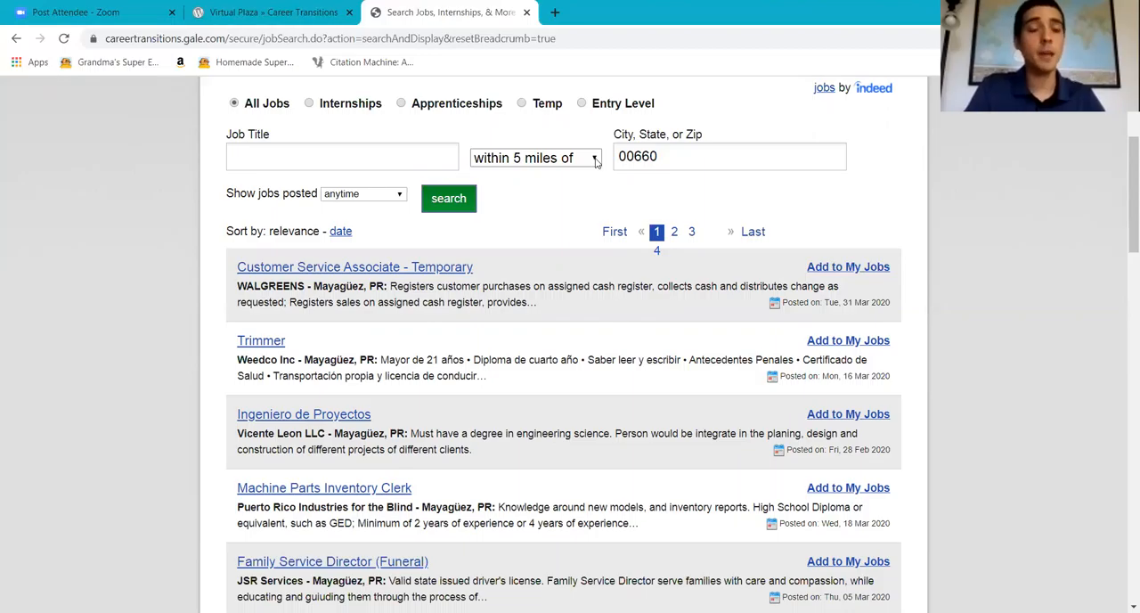
pyautogui.moveTo(513, 285)
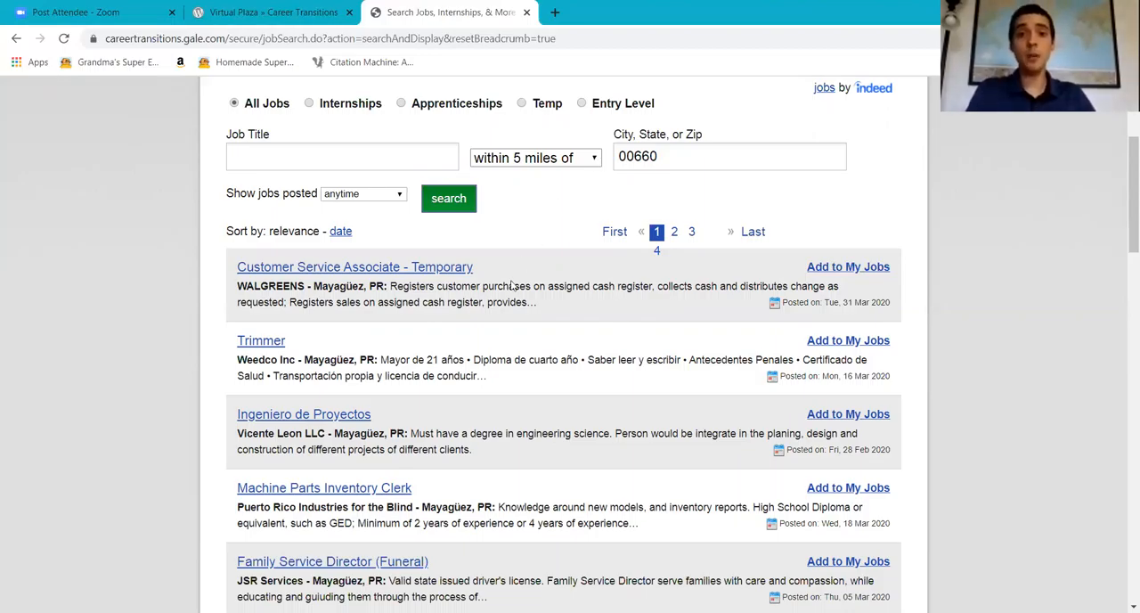
# Step: Rerun the 00660 job search within 100 miles and browse the ten result pages
pyautogui.click(535, 158)
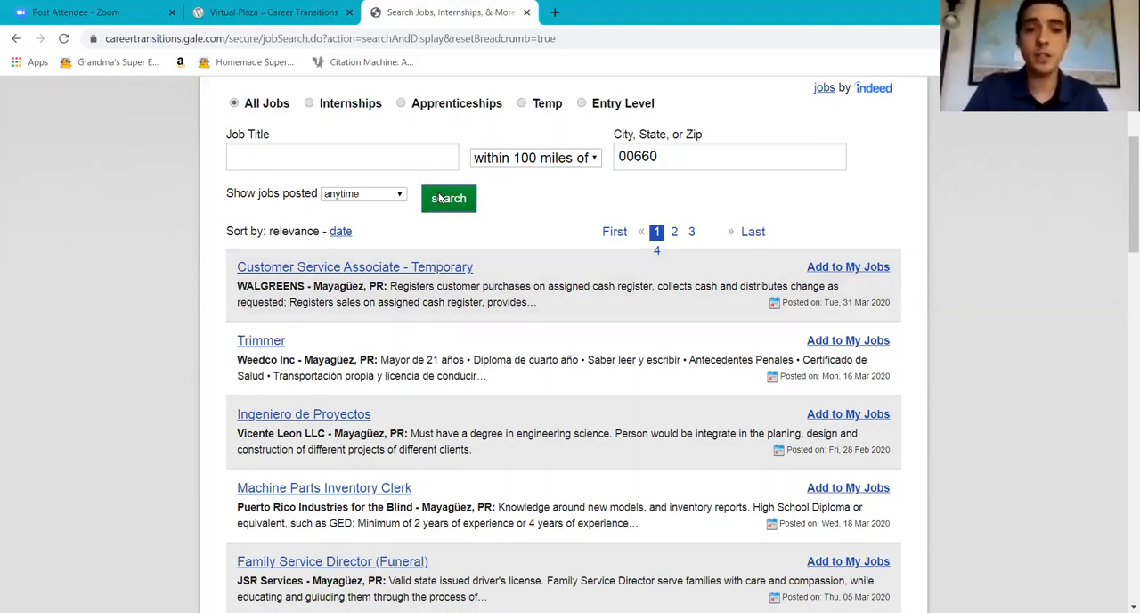
pyautogui.click(448, 198)
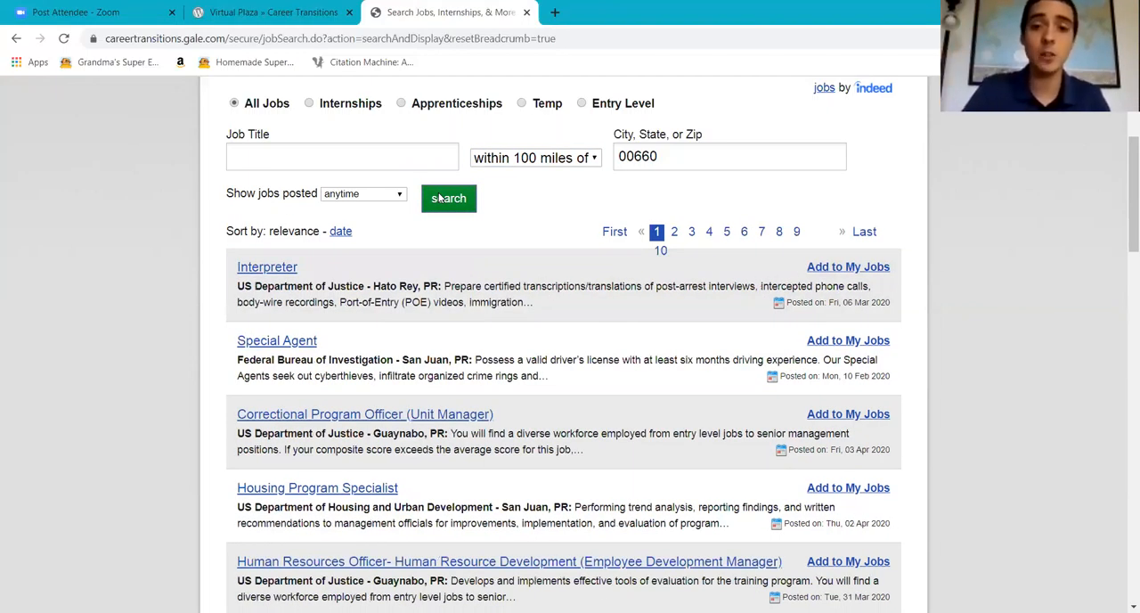
pyautogui.moveTo(508, 206)
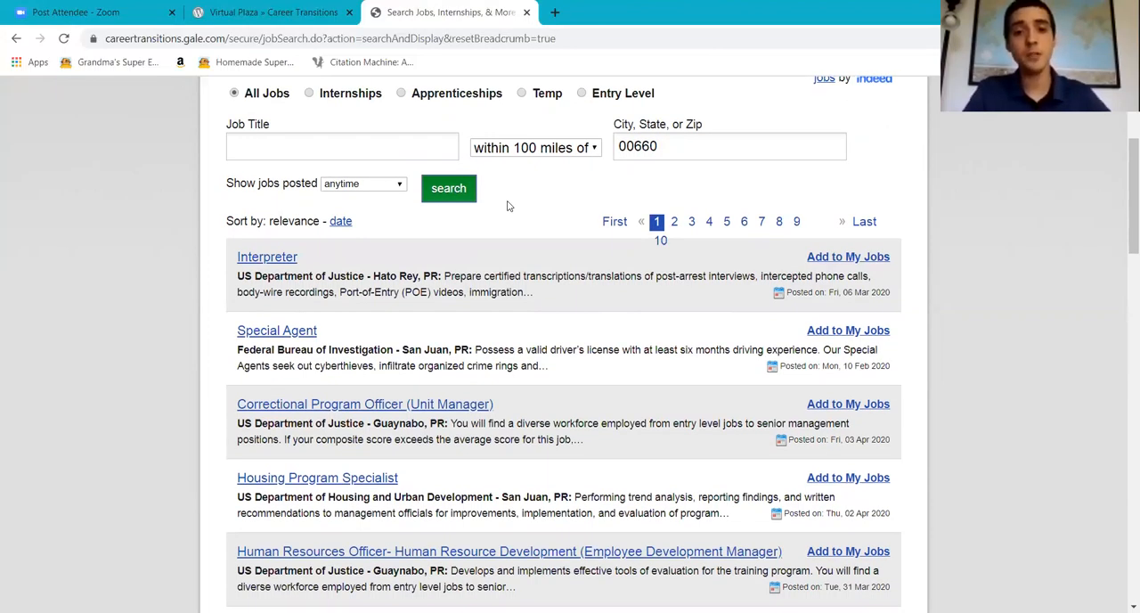
pyautogui.scroll(-3)
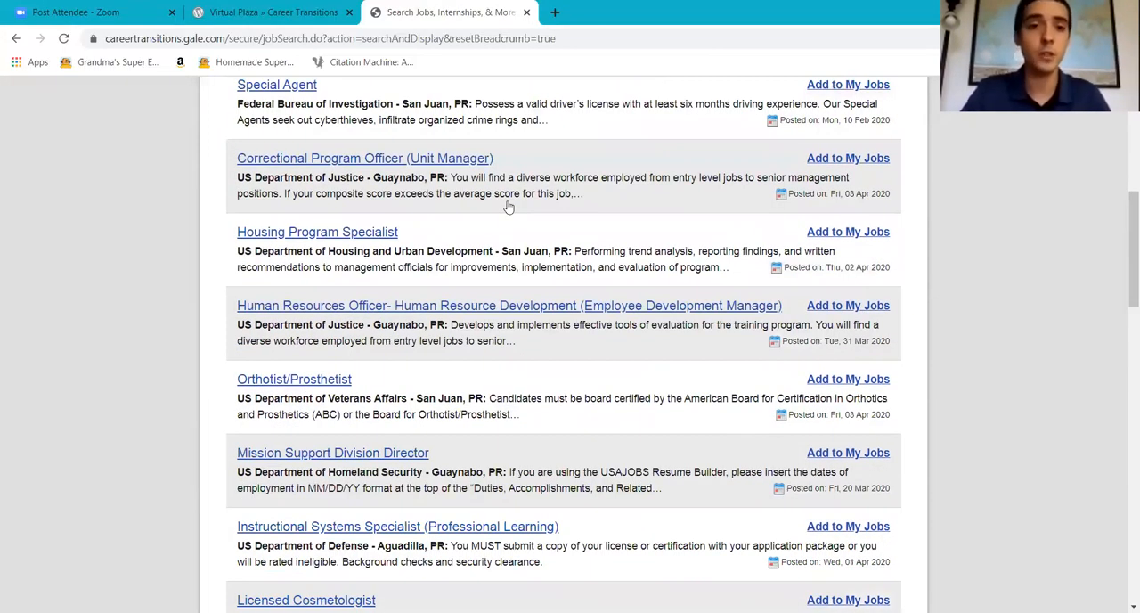
pyautogui.scroll(-3)
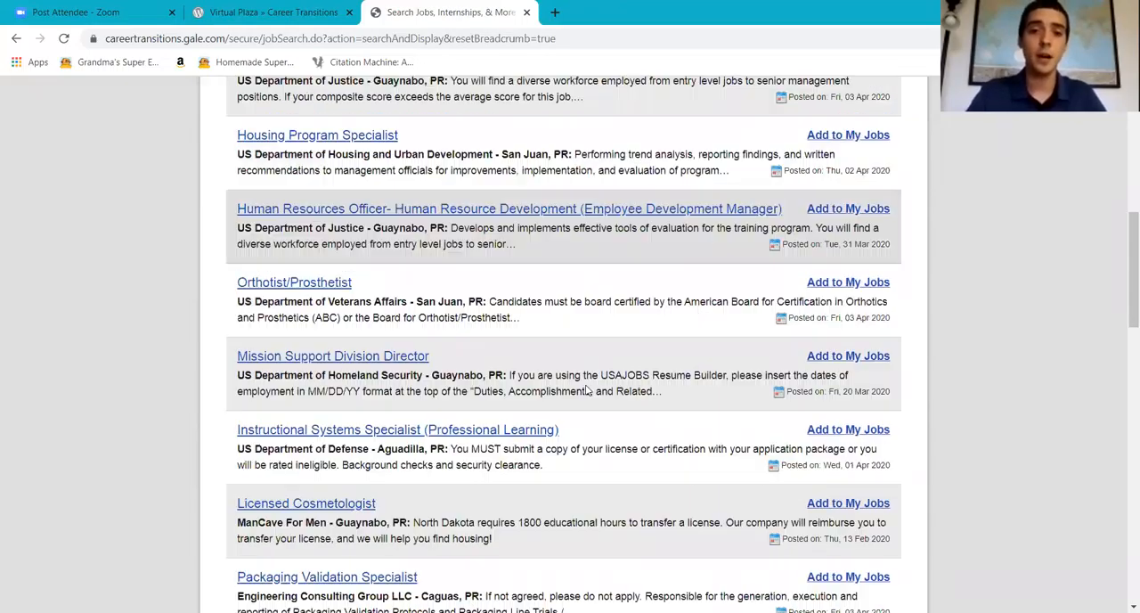
pyautogui.scroll(3)
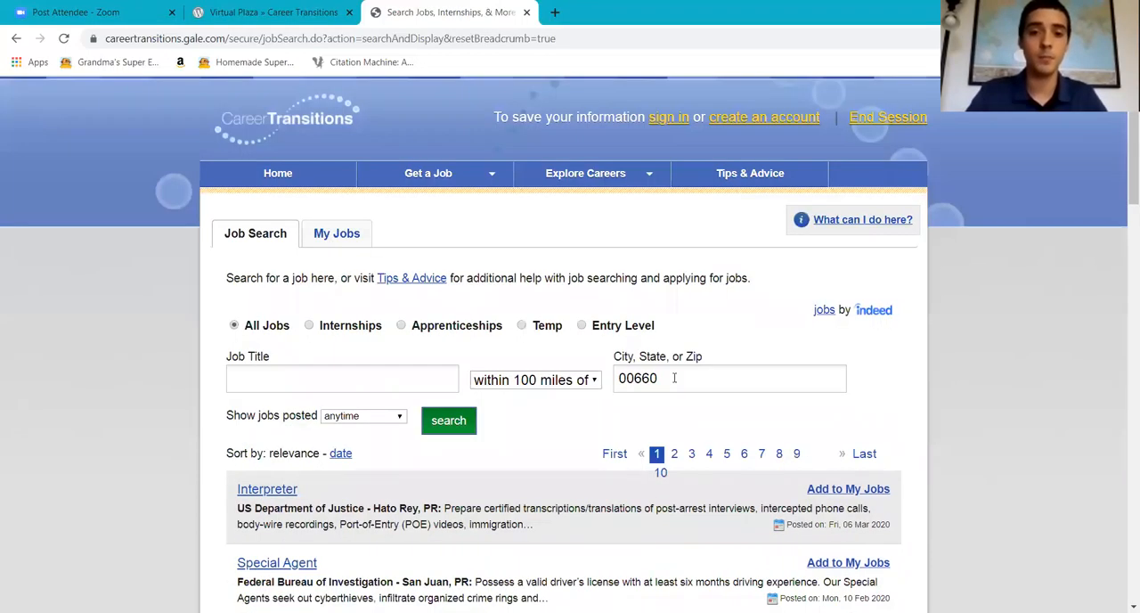
pyautogui.click(730, 378)
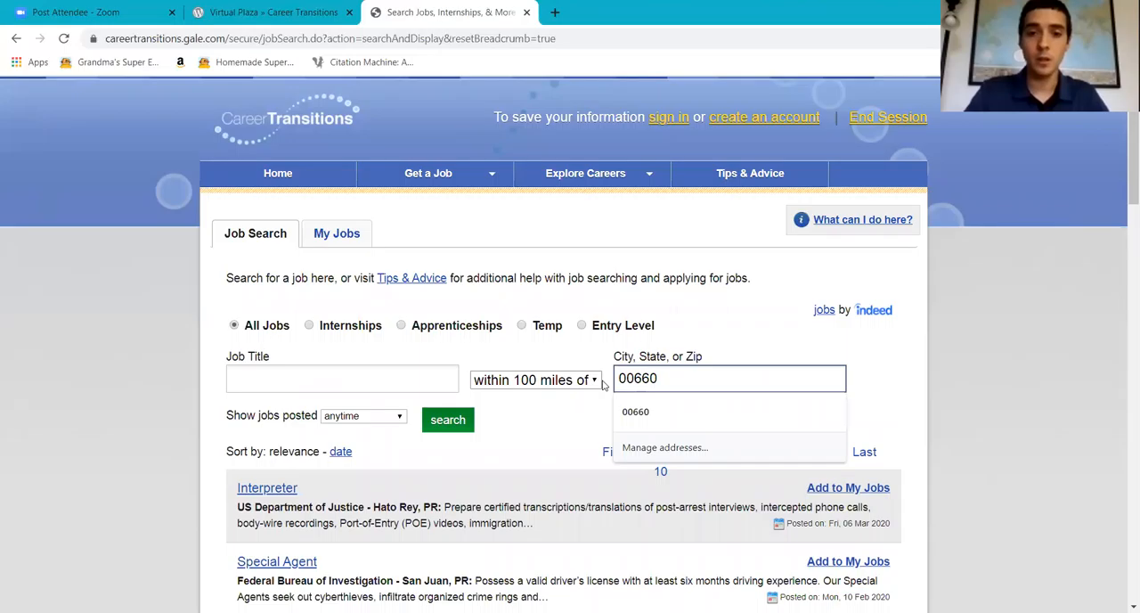
pyautogui.click(534, 379)
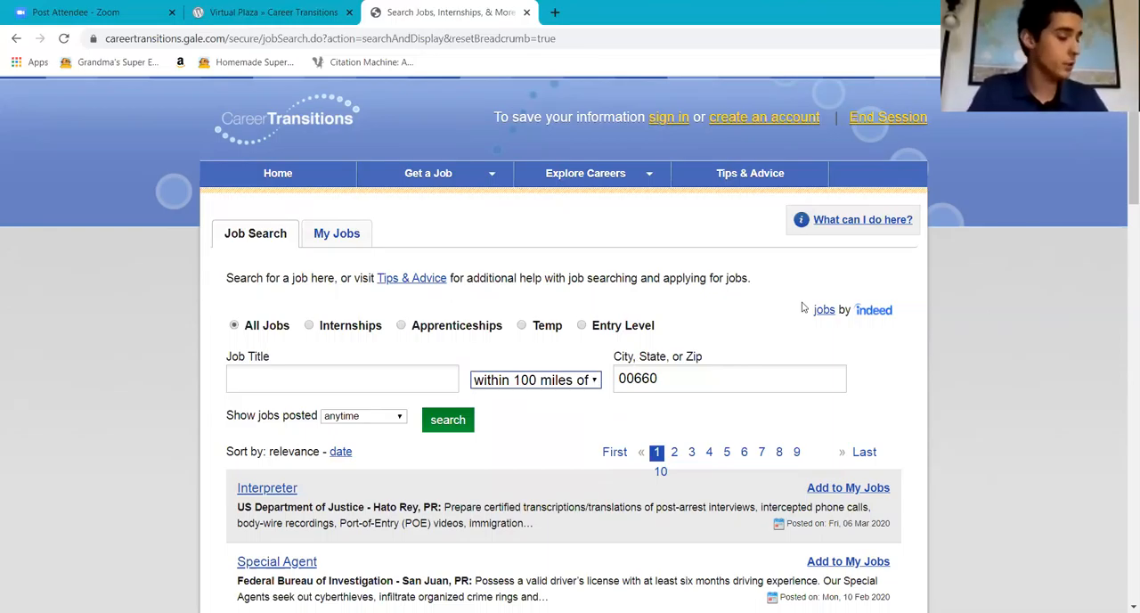
pyautogui.moveTo(520, 355)
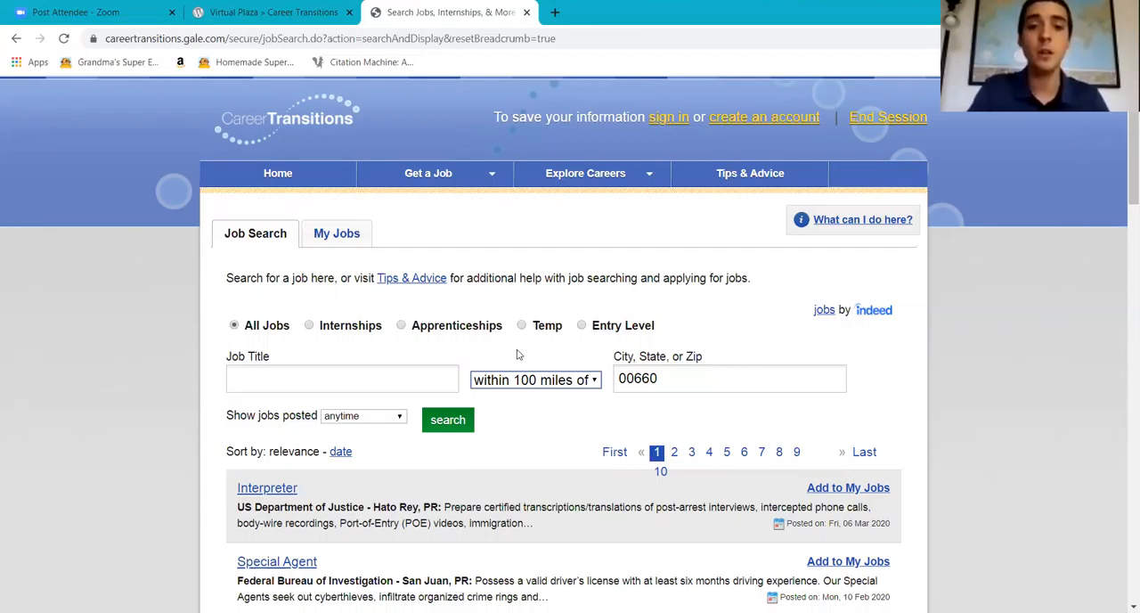
pyautogui.click(342, 377)
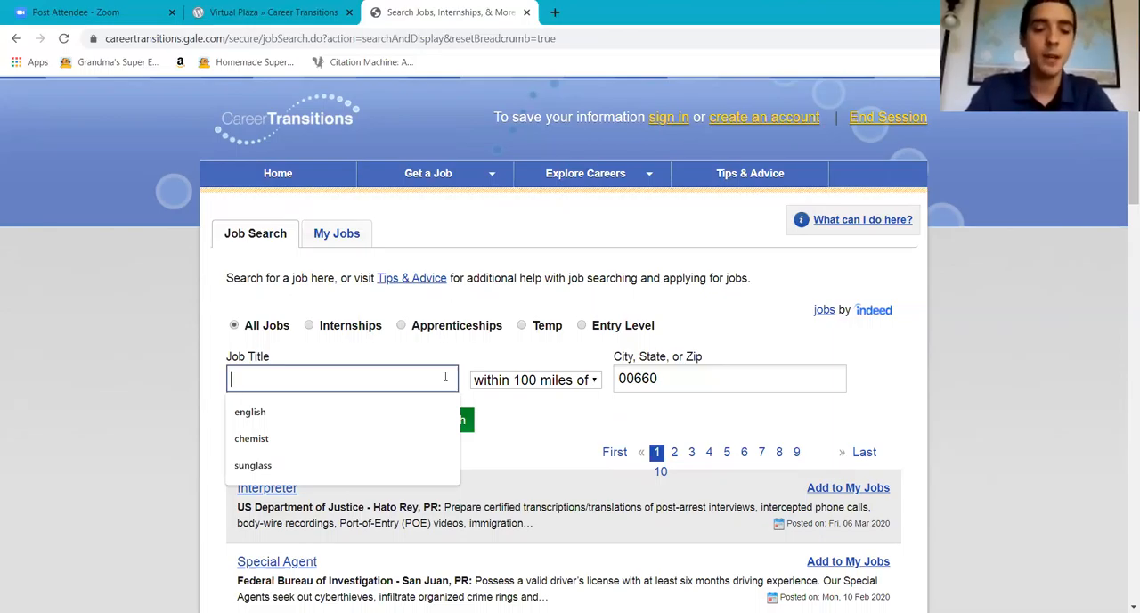
# Step: Search job title 'internships' near 00660 and browse the two pages of listings
pyautogui.write('internships')
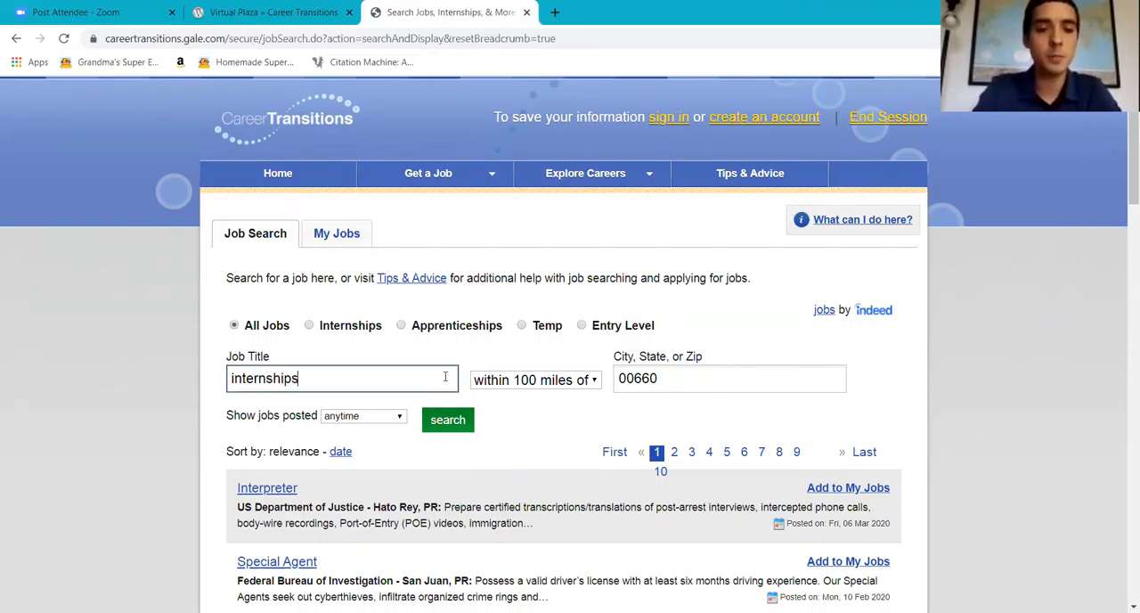
pyautogui.click(447, 419)
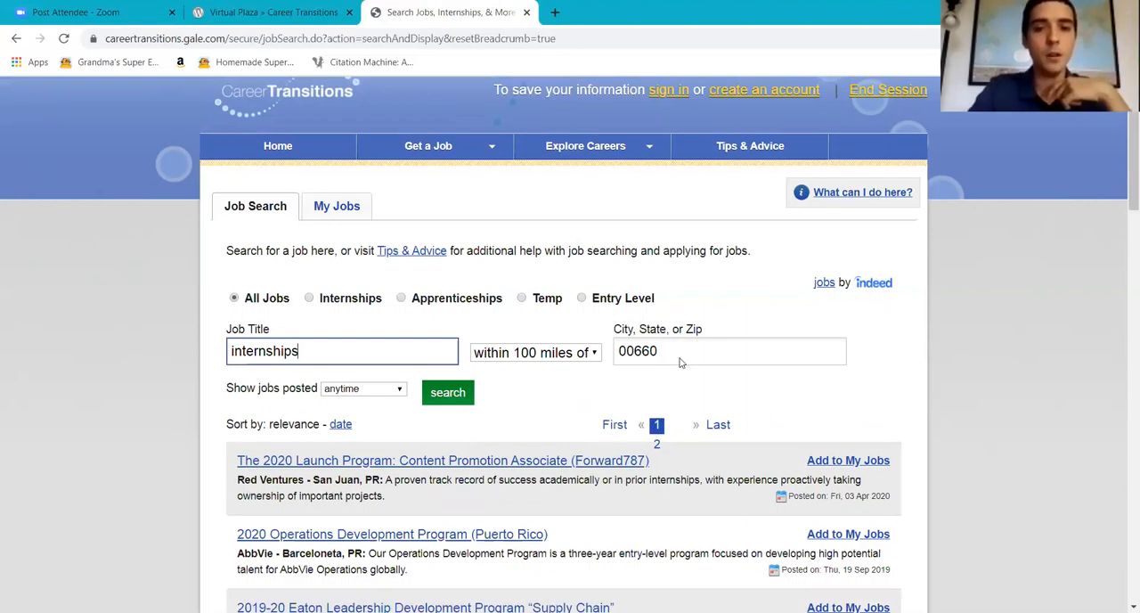
pyautogui.scroll(-3)
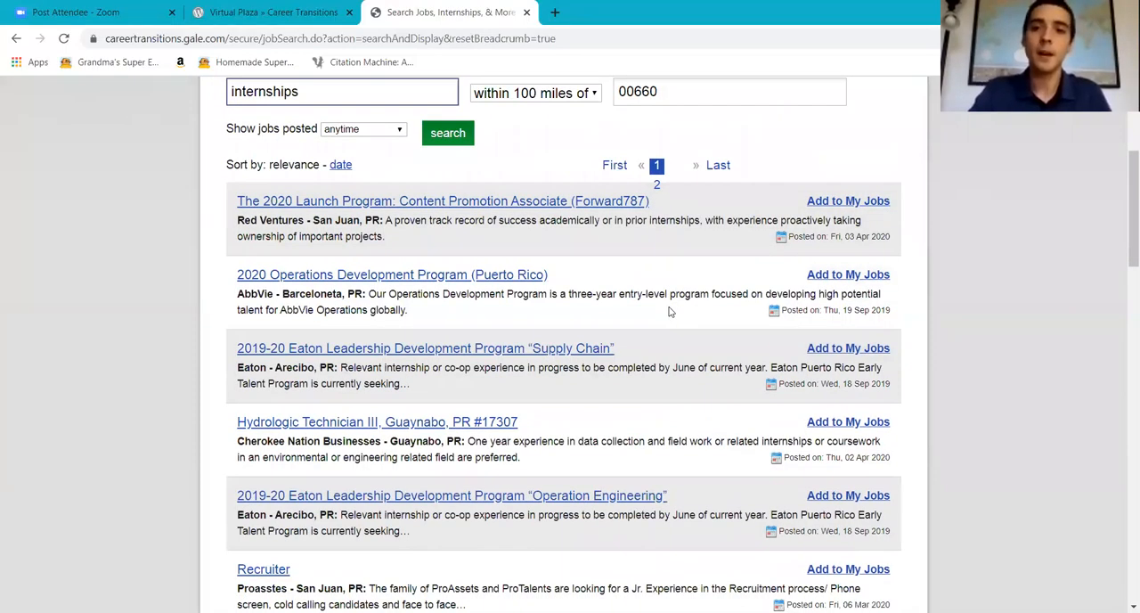
pyautogui.scroll(3)
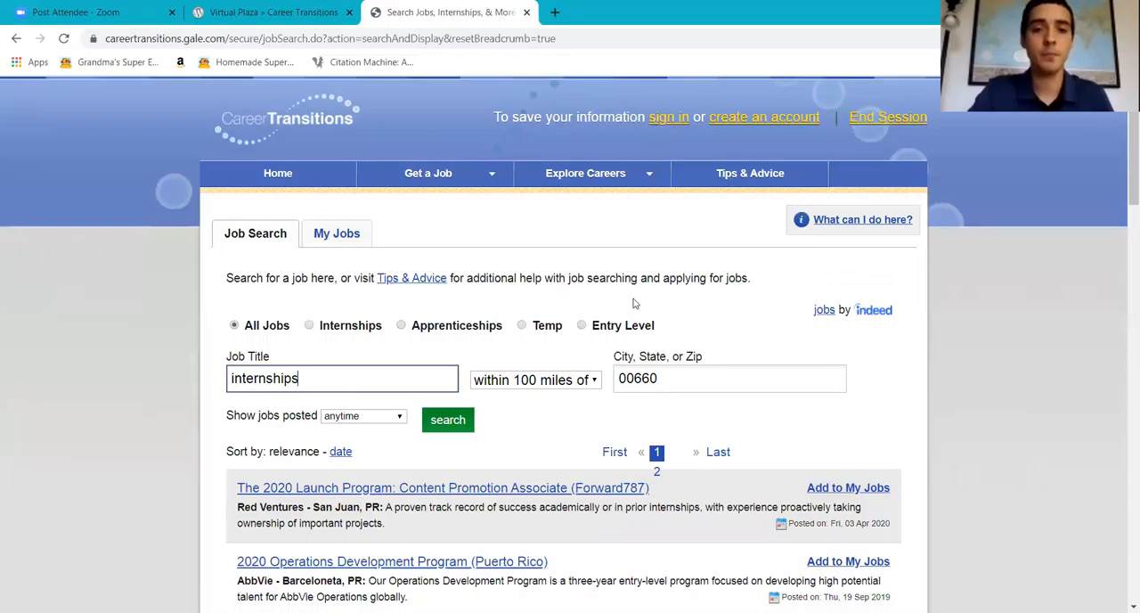
pyautogui.moveTo(662, 300)
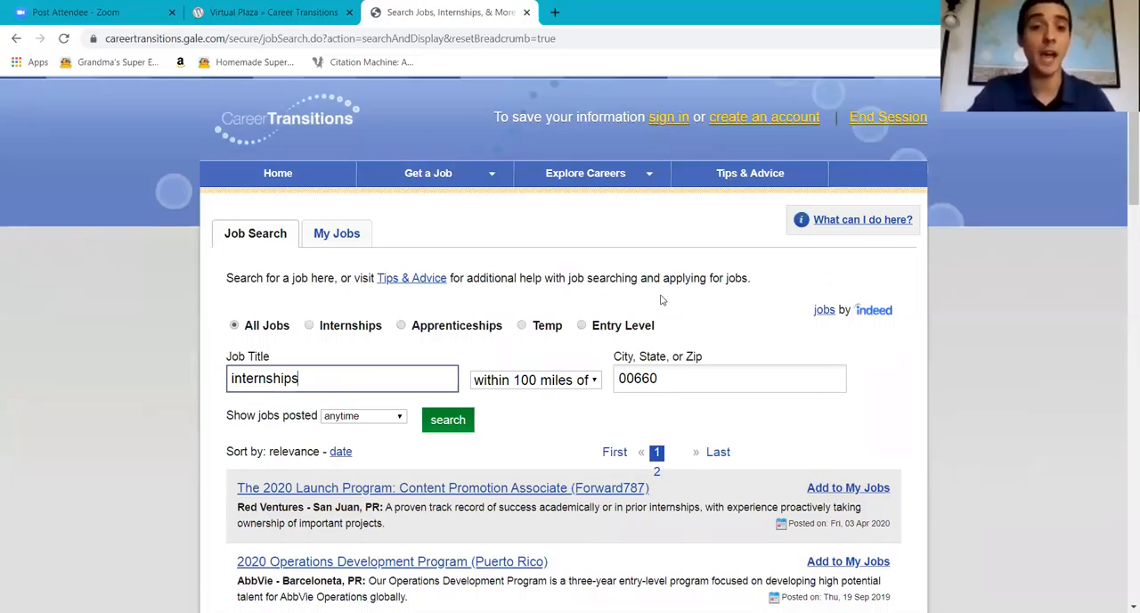